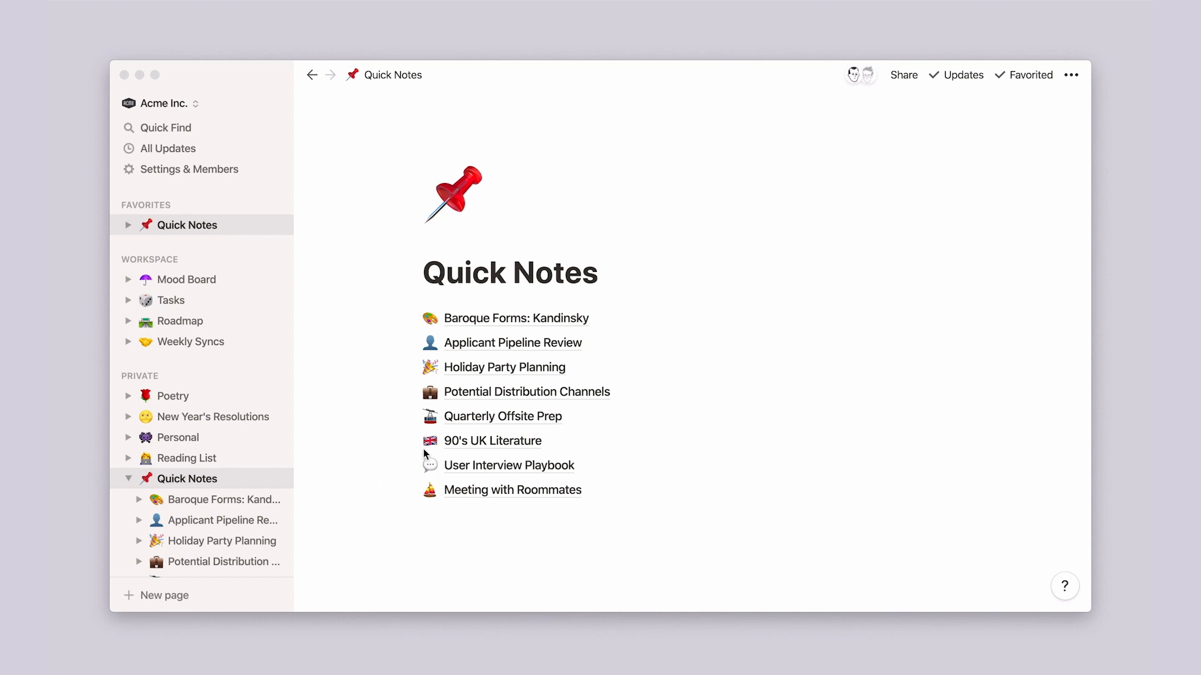
Step: Open the Quarterly Offsite Prep note, then return to the Quick Notes page
{"action": "left_click", "coordinate": [503, 415]}
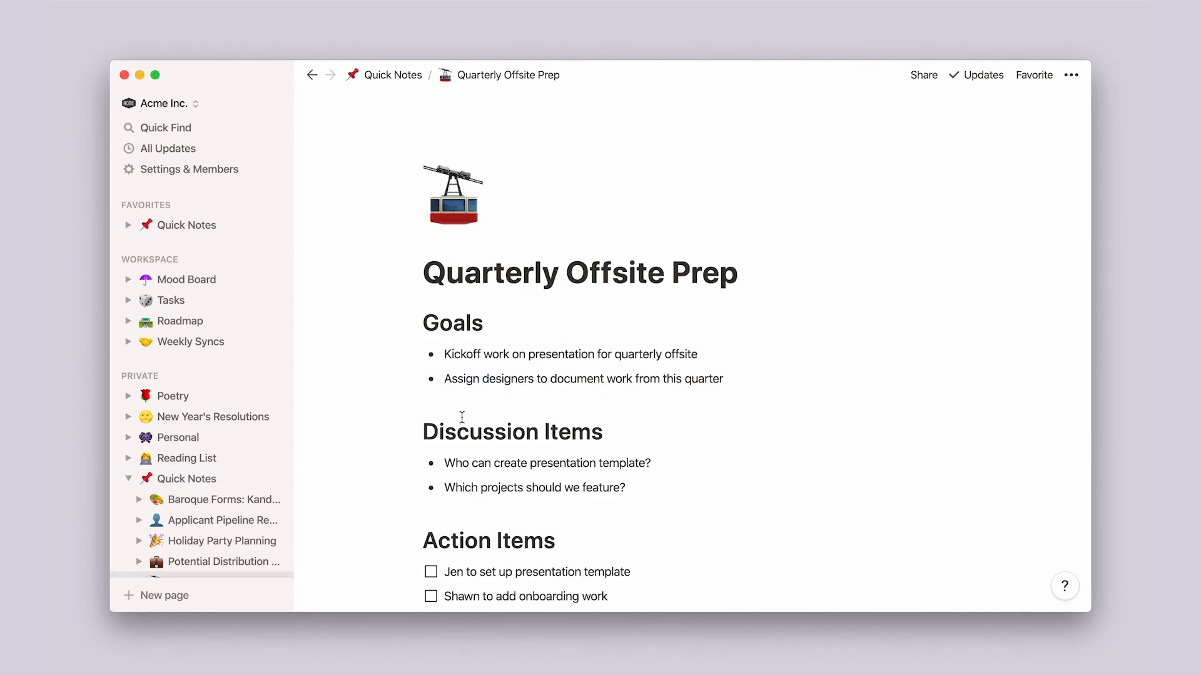
{"action": "left_click", "coordinate": [191, 225]}
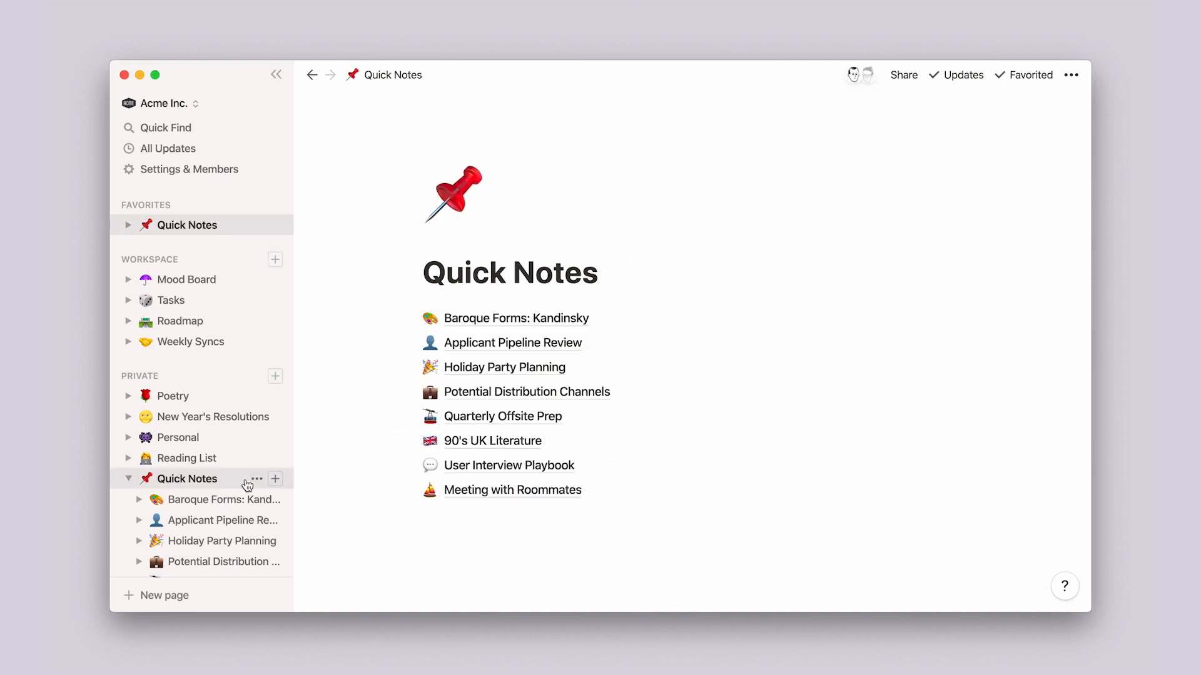
{"action": "left_click", "coordinate": [516, 319]}
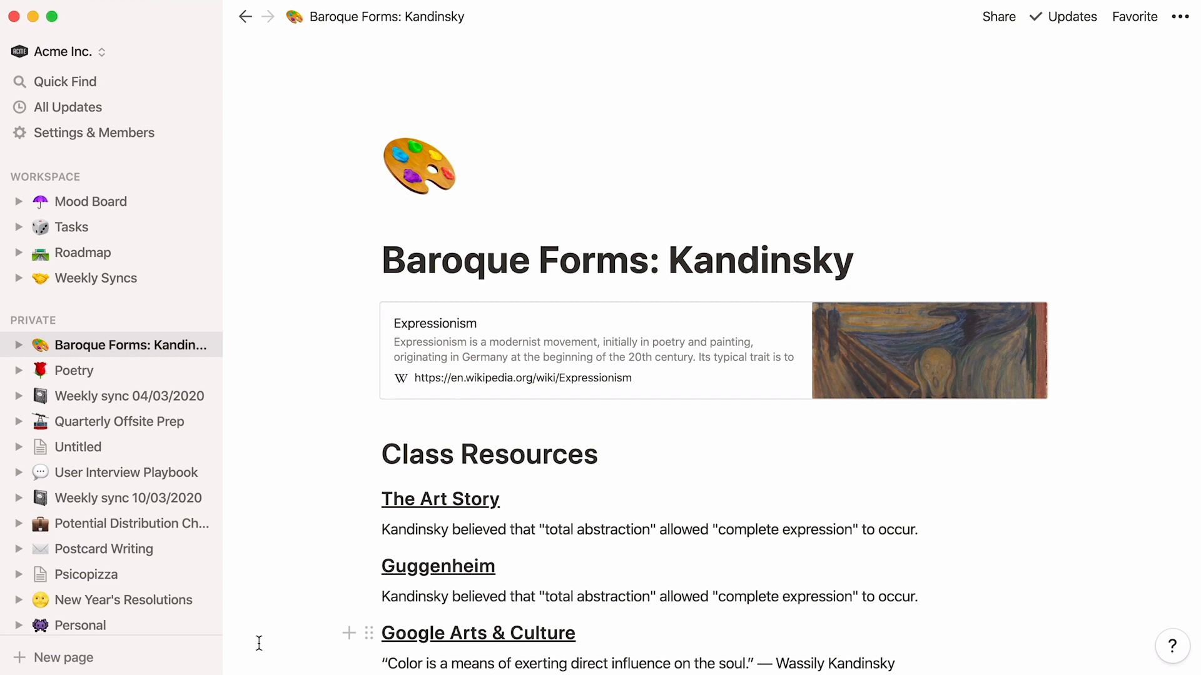
{"action": "mouse_move", "coordinate": [239, 645]}
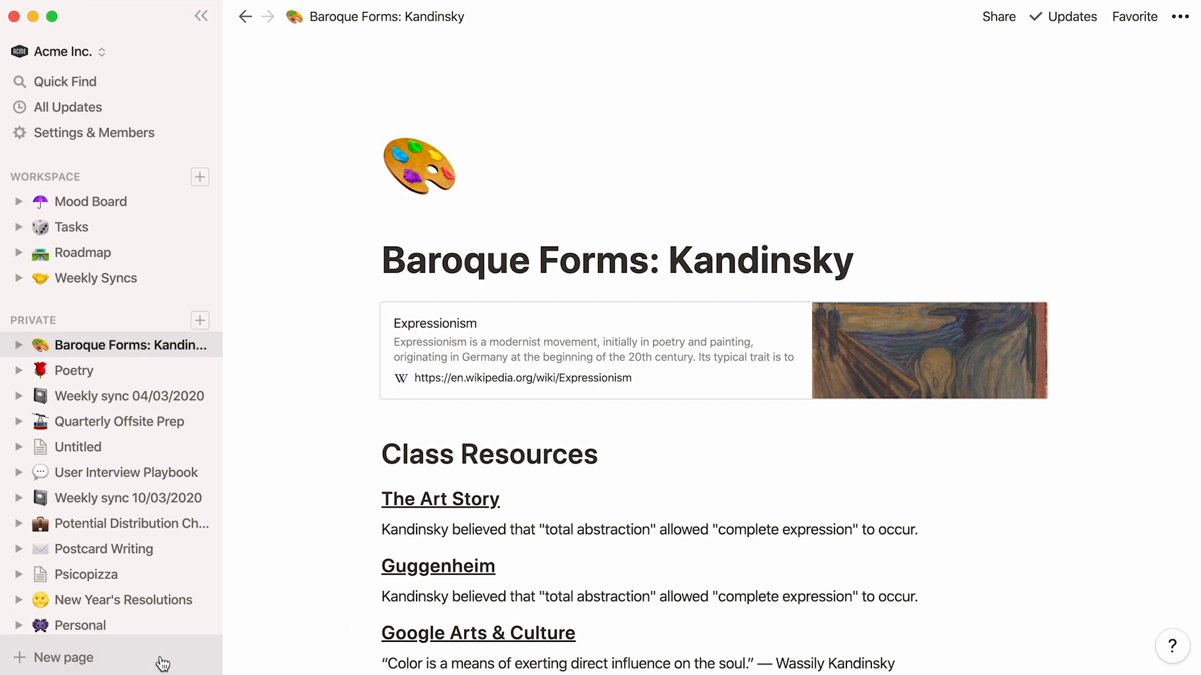
Step: Create a new private page titled 'Quick Notes' with a pushpin icon and open it full page
{"action": "left_click", "coordinate": [62, 658]}
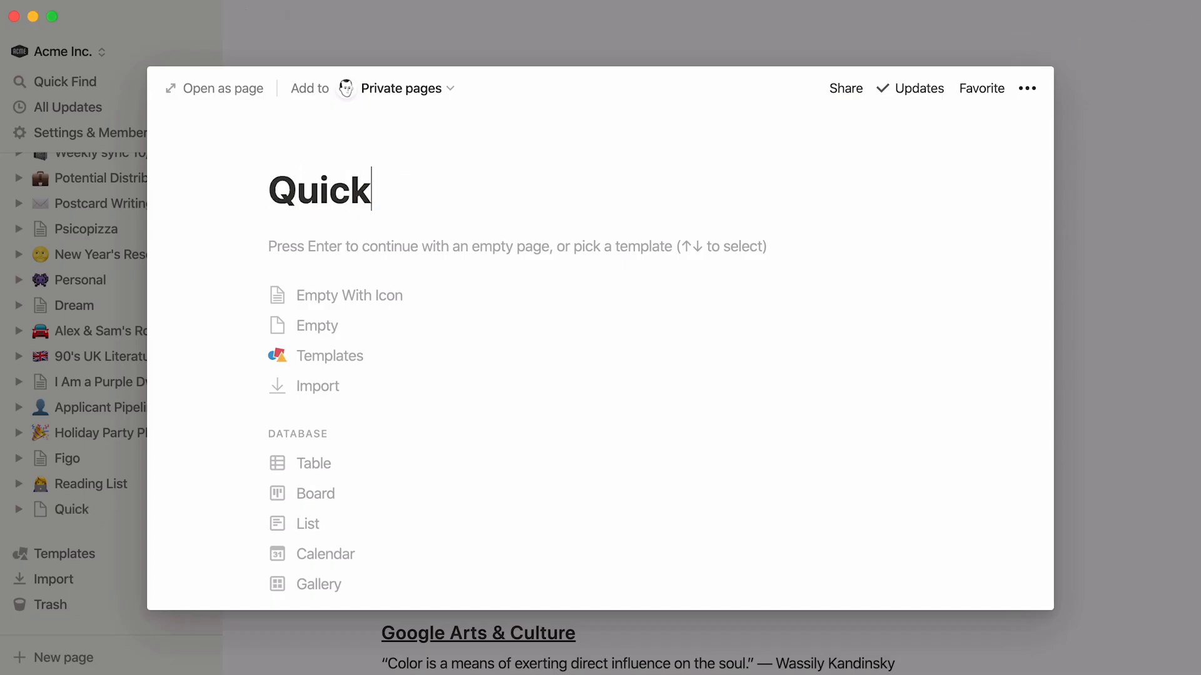
{"action": "type", "text": "Notes"}
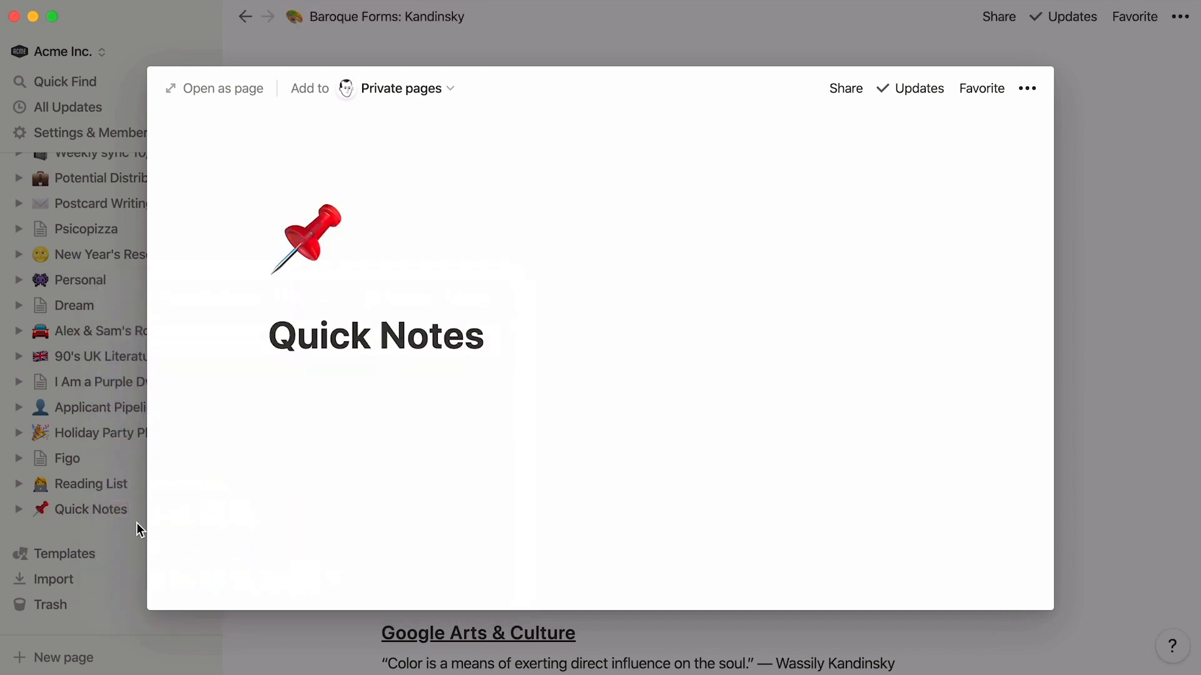
{"action": "left_click", "coordinate": [91, 509]}
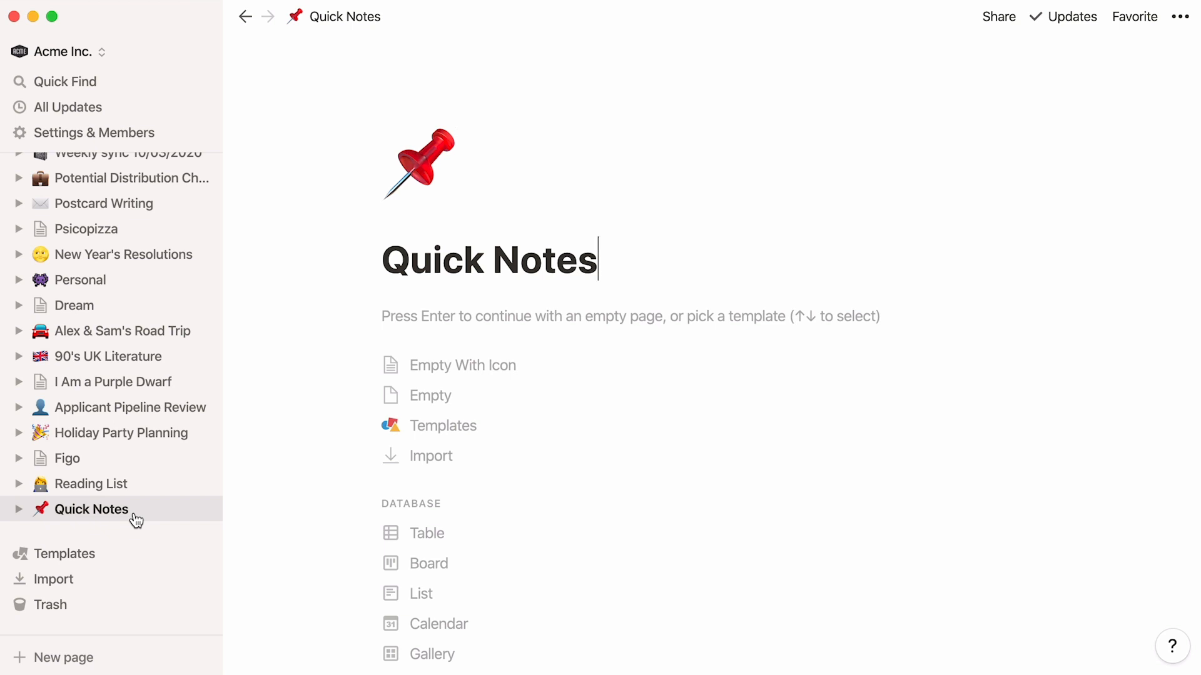
{"action": "mouse_move", "coordinate": [175, 433]}
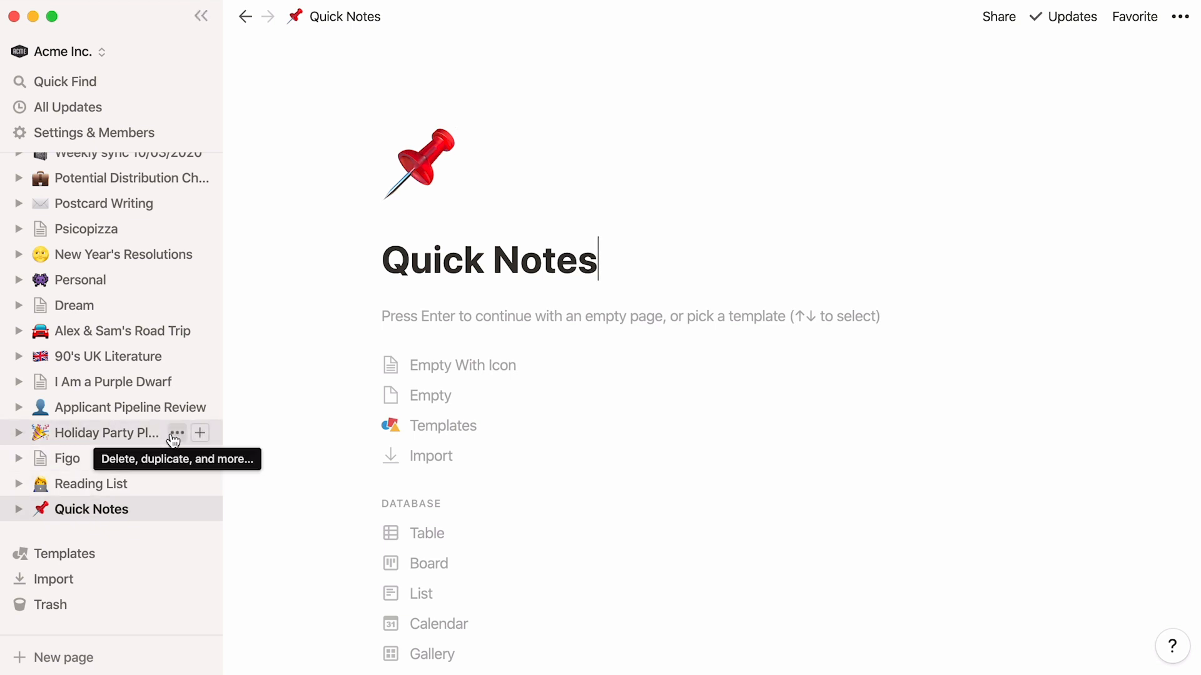
{"action": "mouse_move", "coordinate": [176, 443]}
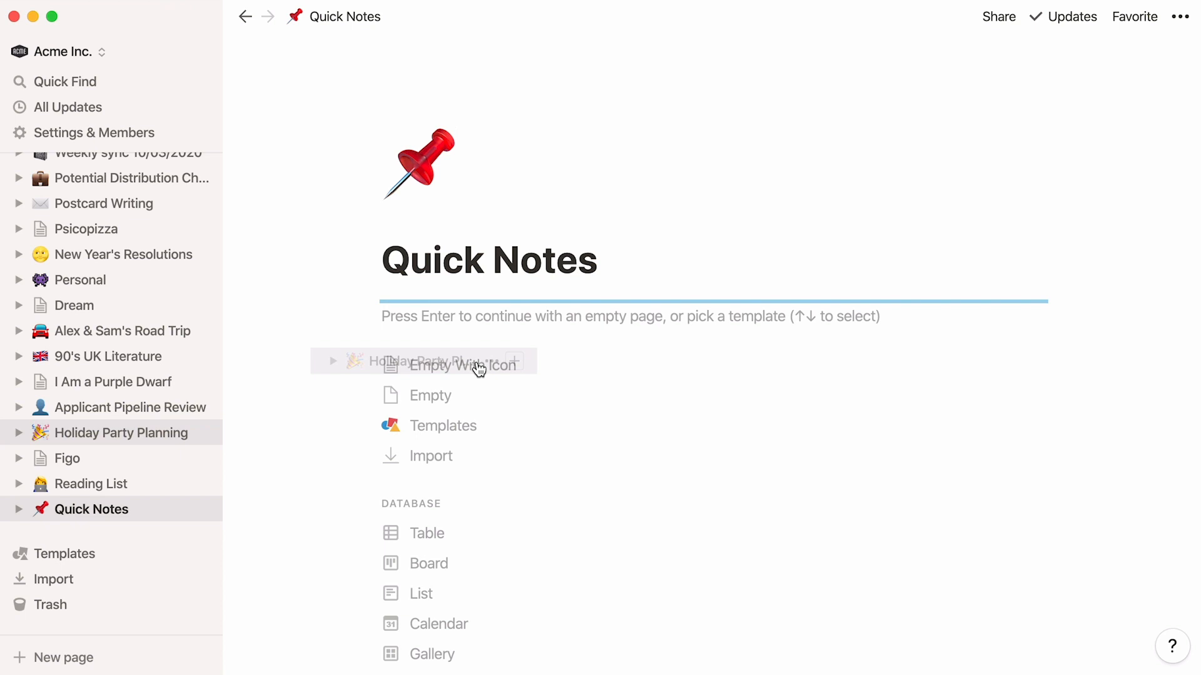
Step: Nest Holiday Party Planning and other private pages under Quick Notes
{"action": "left_click", "coordinate": [453, 362]}
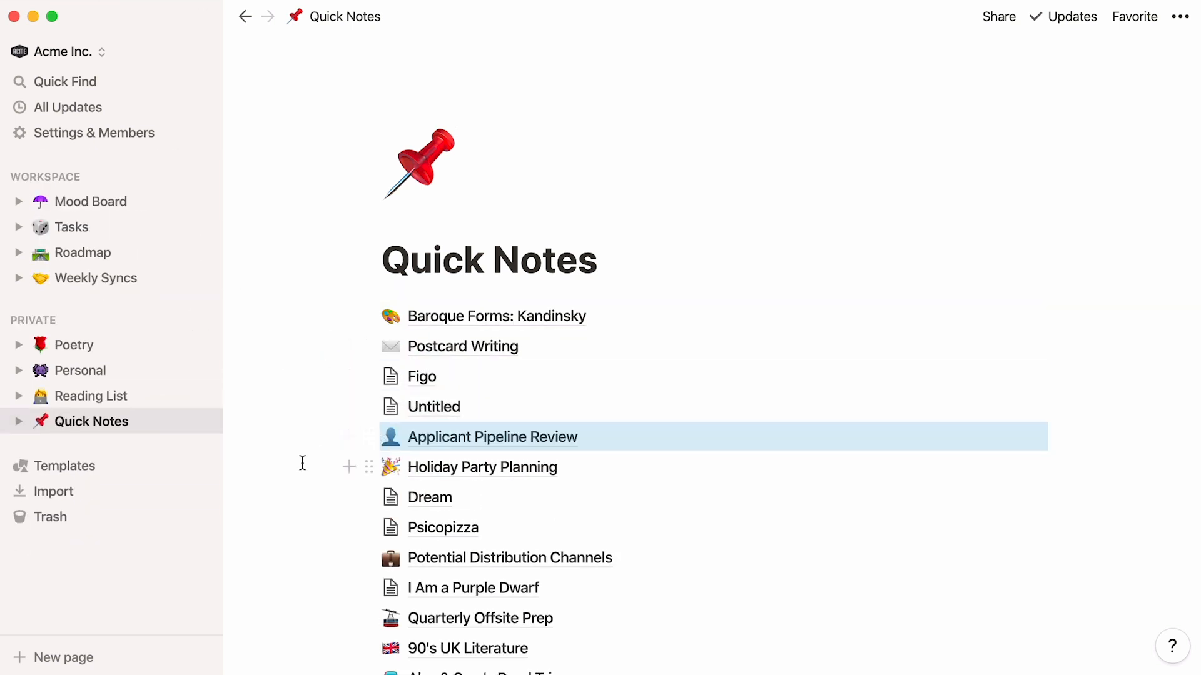
{"action": "scroll", "scroll_direction": "up", "scroll_amount": 3}
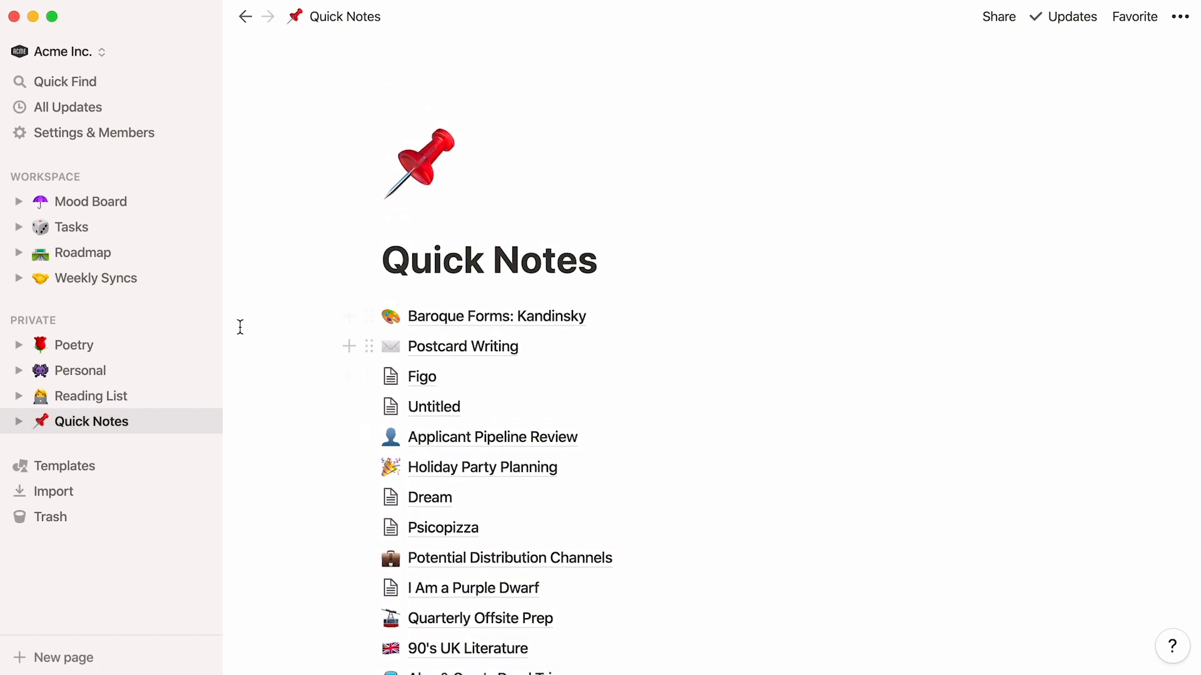
{"action": "mouse_move", "coordinate": [238, 437]}
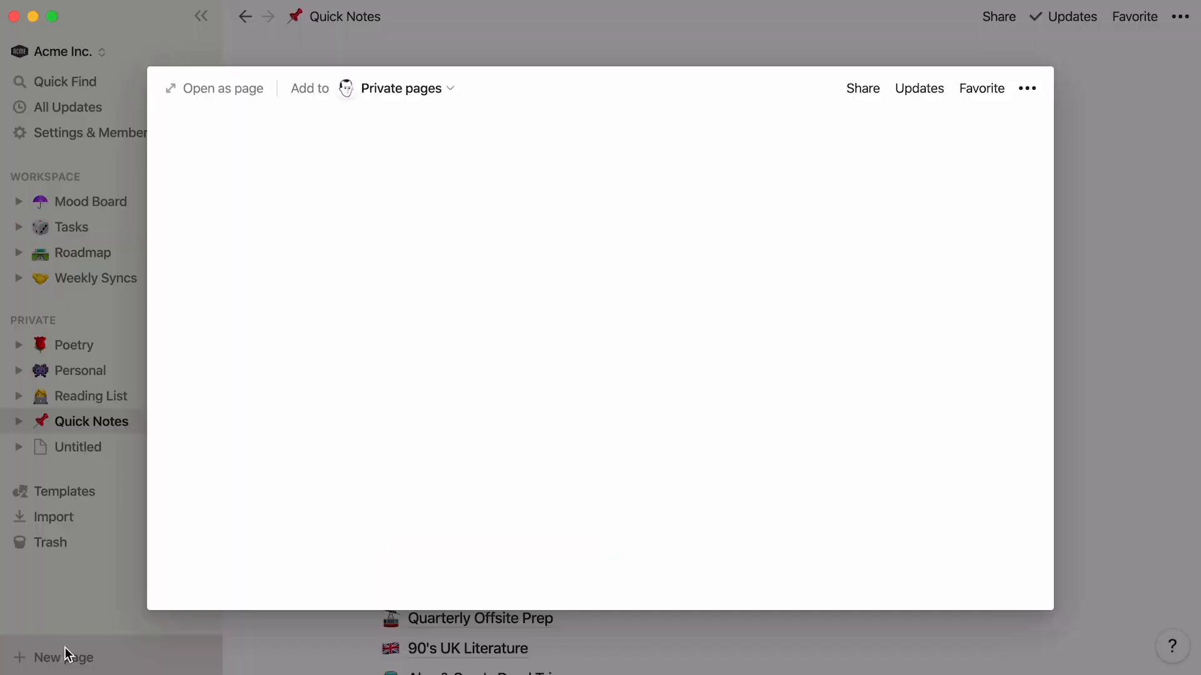
Step: Create a 'Meeting with Roommates' page and file it under Quick Notes
{"action": "type", "text": "Meeting with Roommates"}
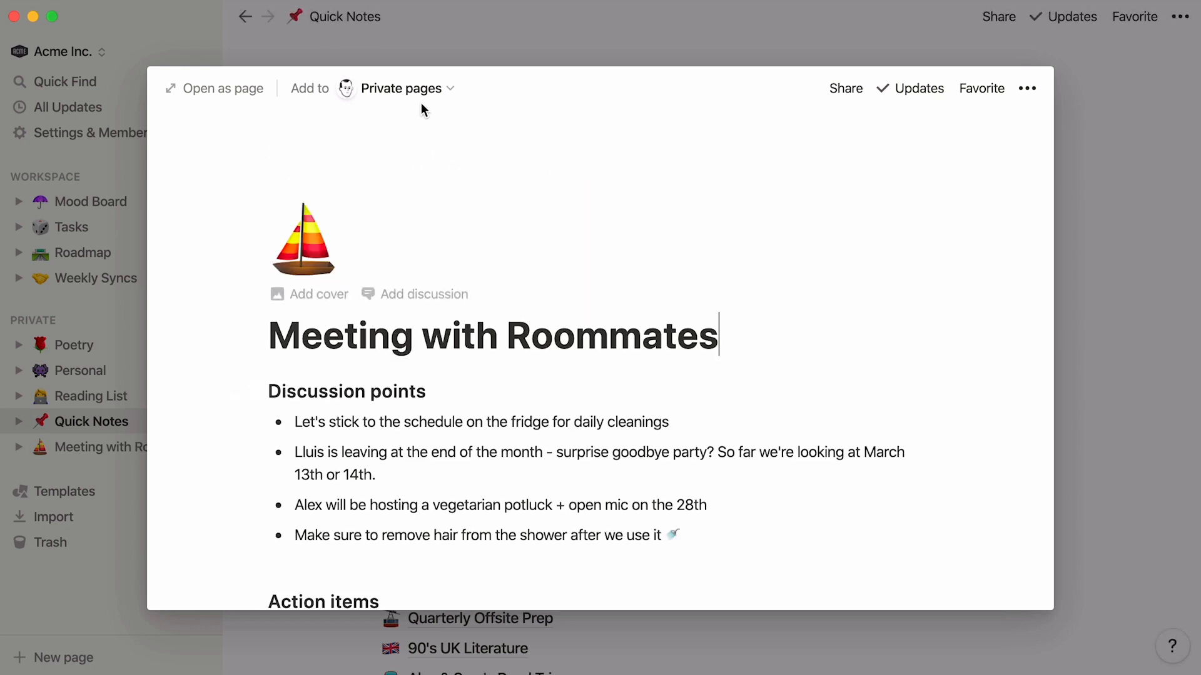
{"action": "left_click", "coordinate": [399, 88]}
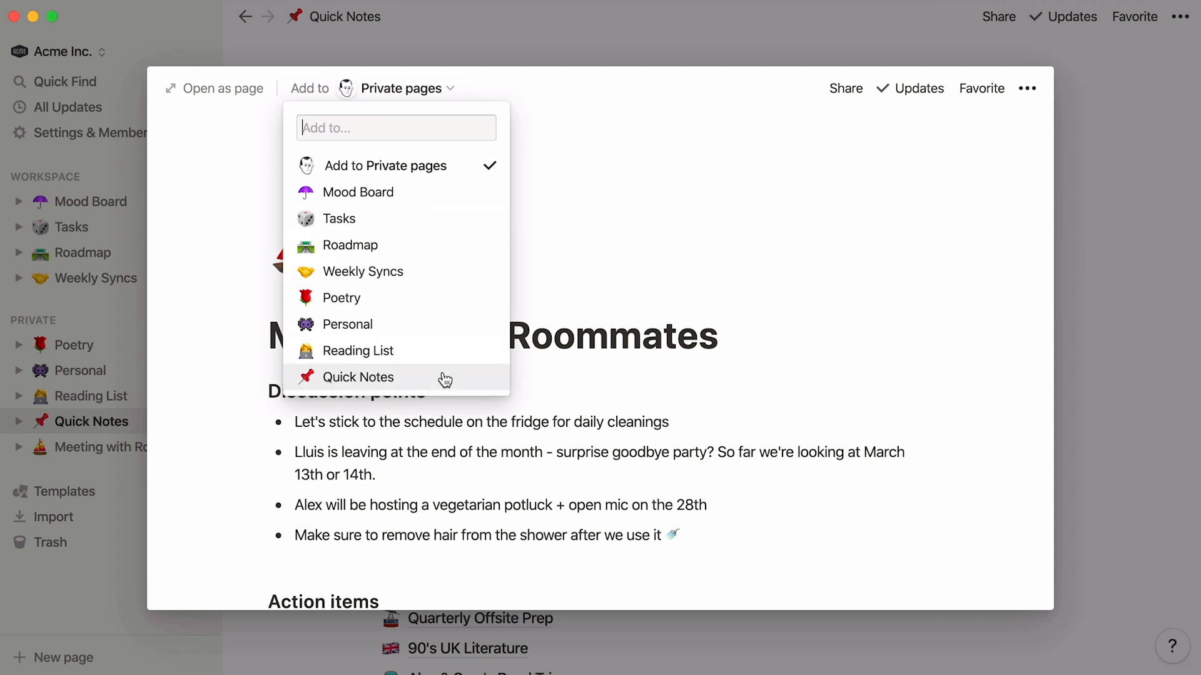
{"action": "left_click", "coordinate": [358, 377]}
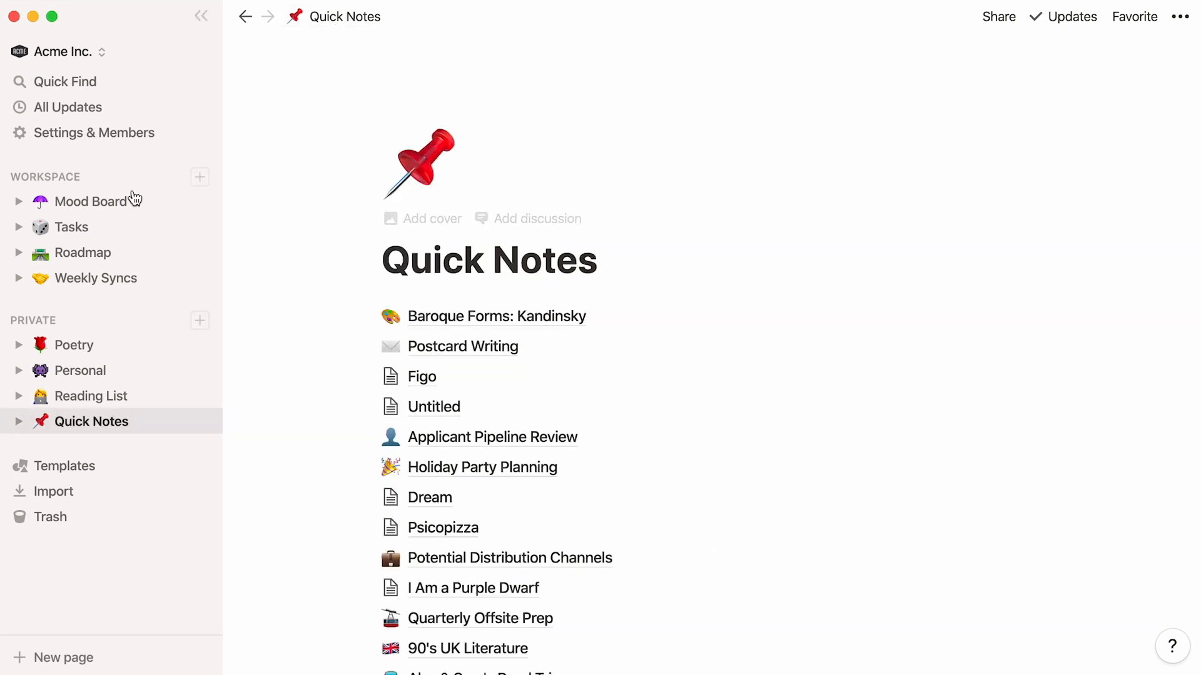
{"action": "left_click", "coordinate": [95, 201]}
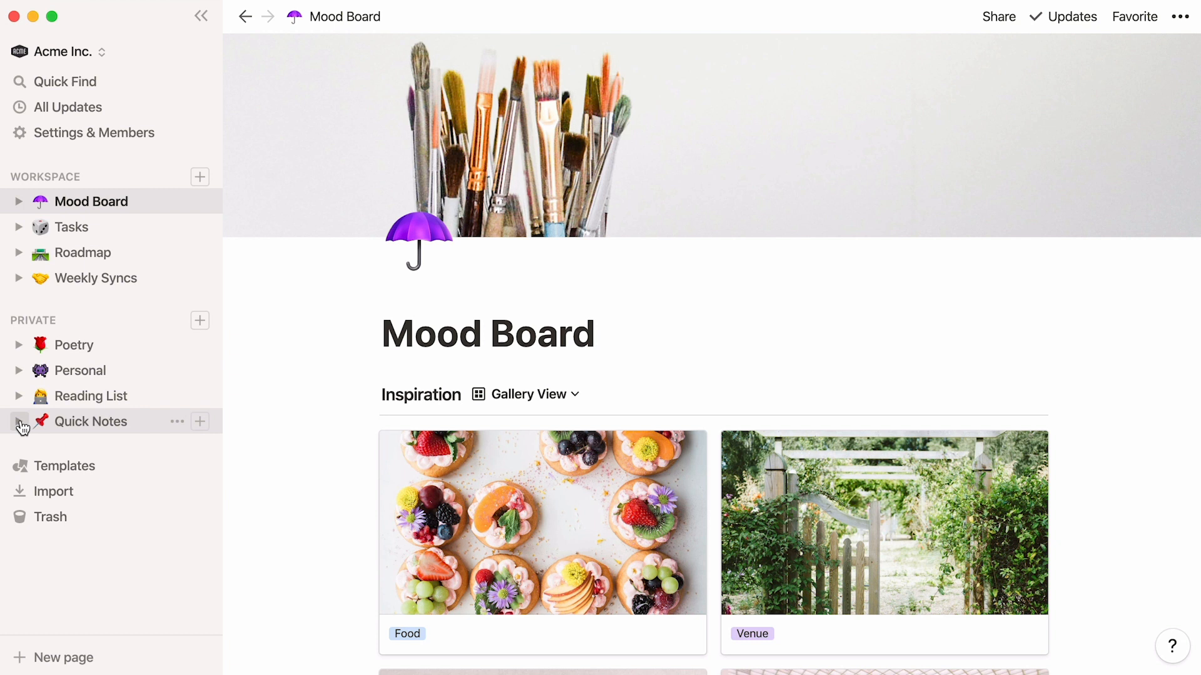
{"action": "left_click", "coordinate": [21, 421]}
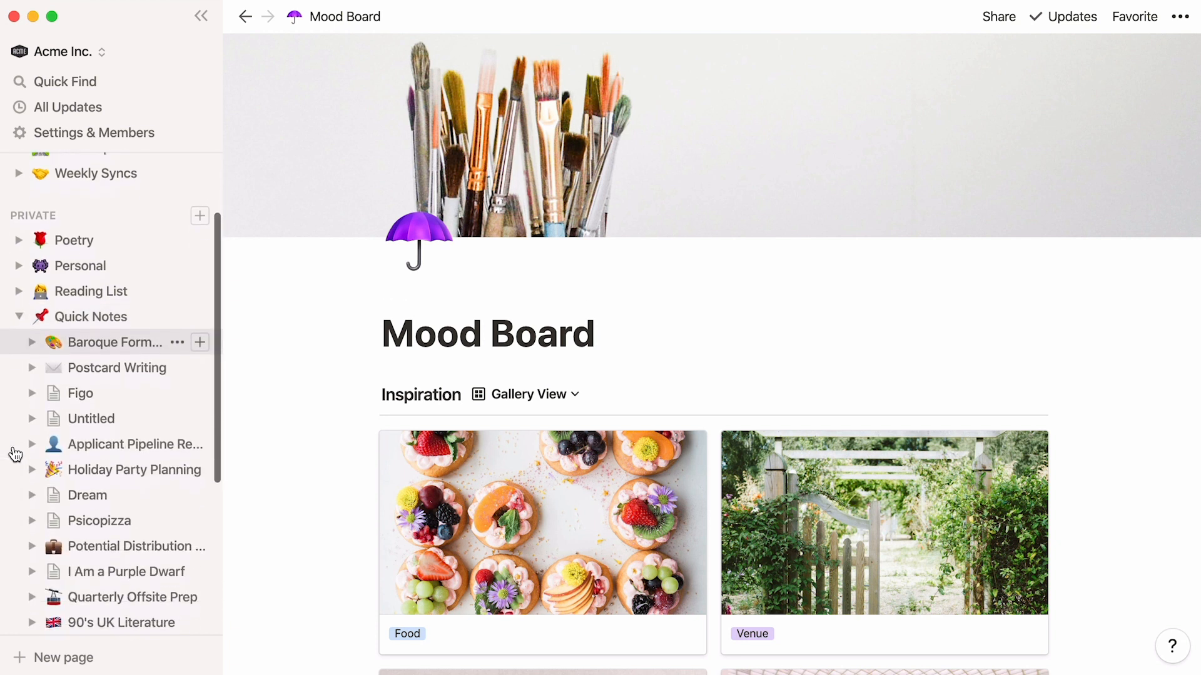
{"action": "scroll", "scroll_direction": "down", "scroll_amount": 3}
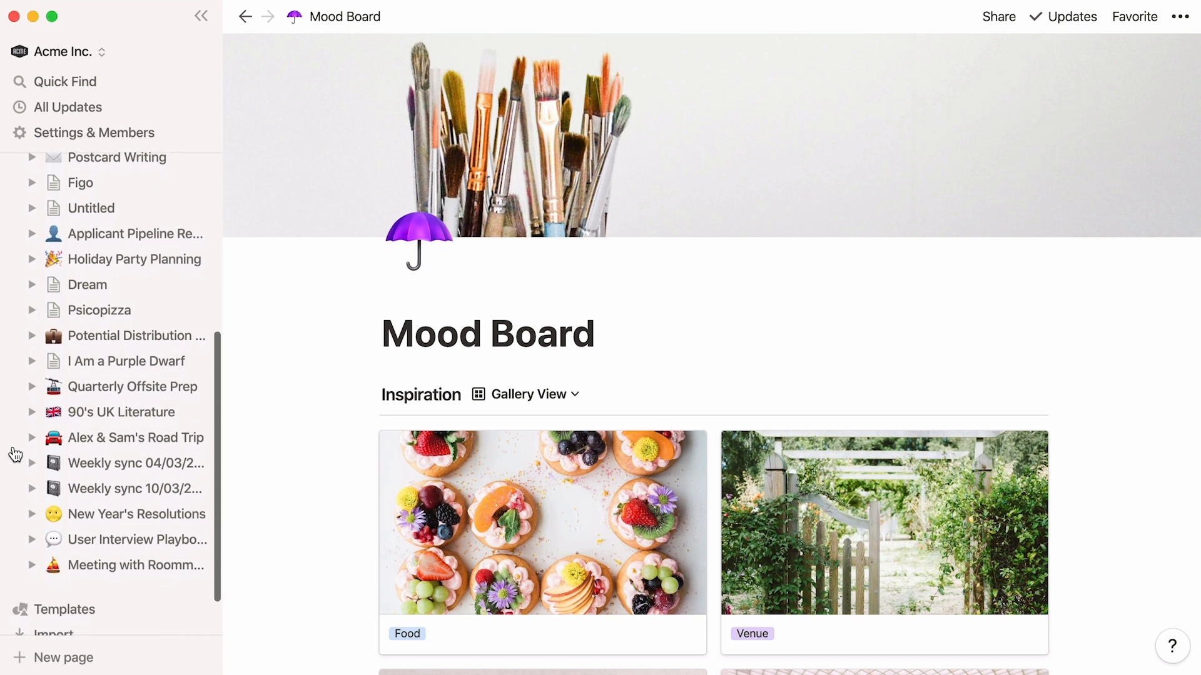
{"action": "scroll", "scroll_direction": "up", "scroll_amount": 3}
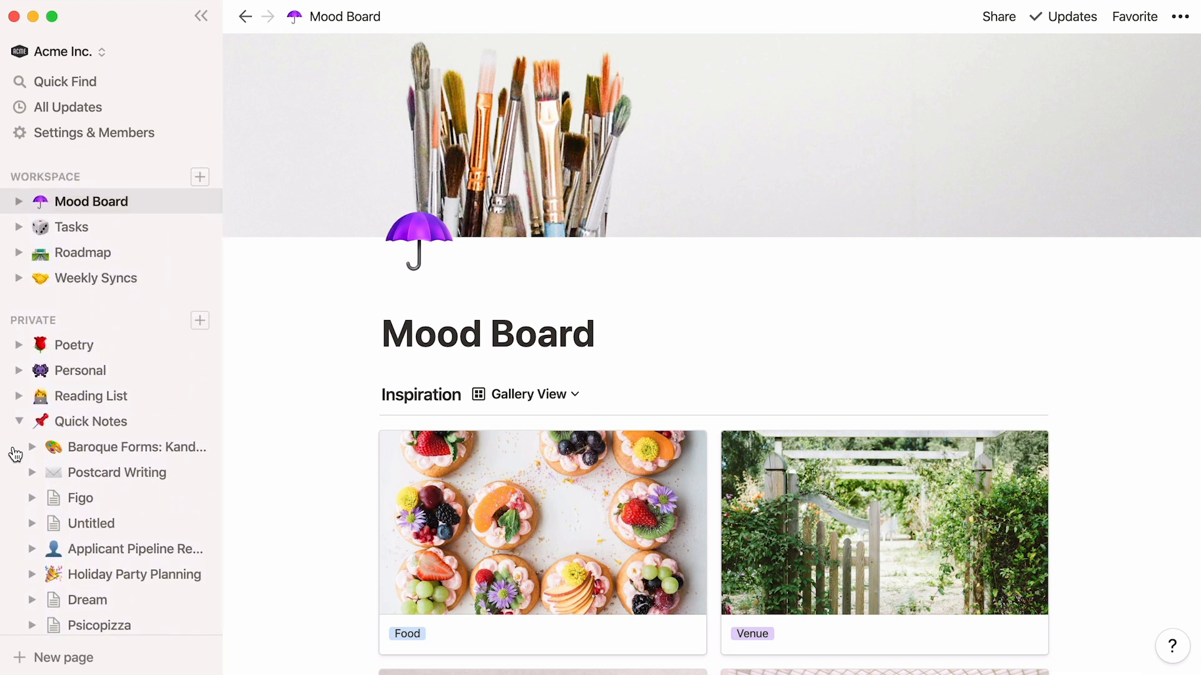
{"action": "left_click", "coordinate": [20, 420]}
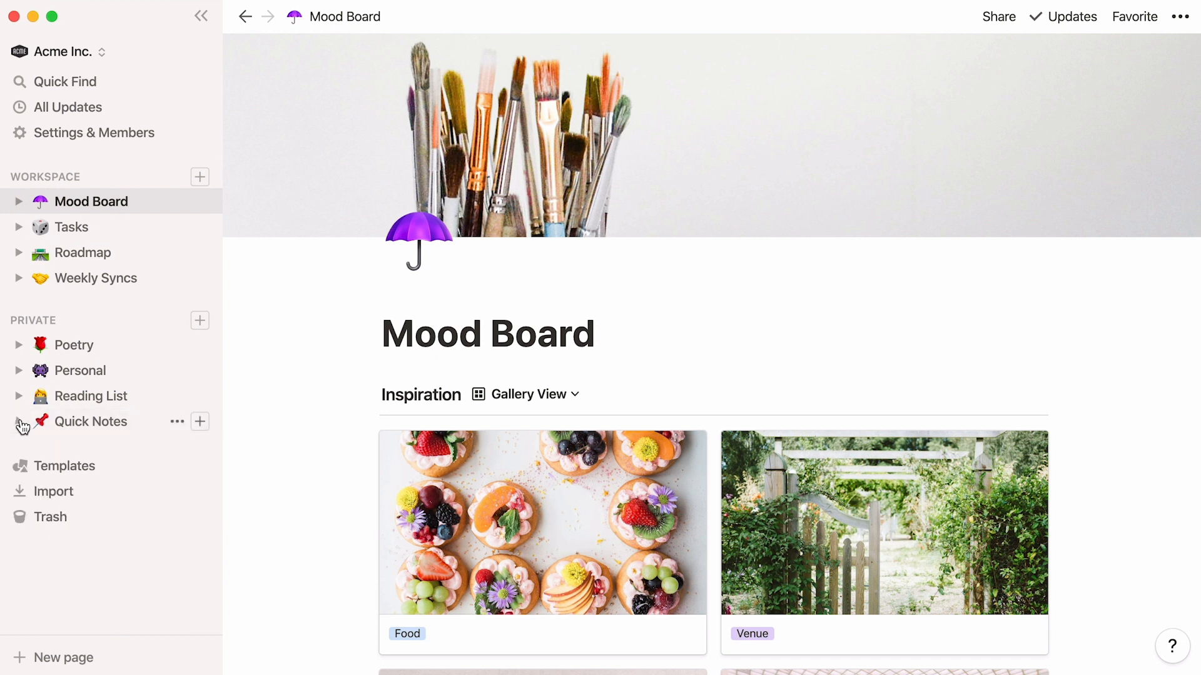
{"action": "left_click", "coordinate": [90, 421]}
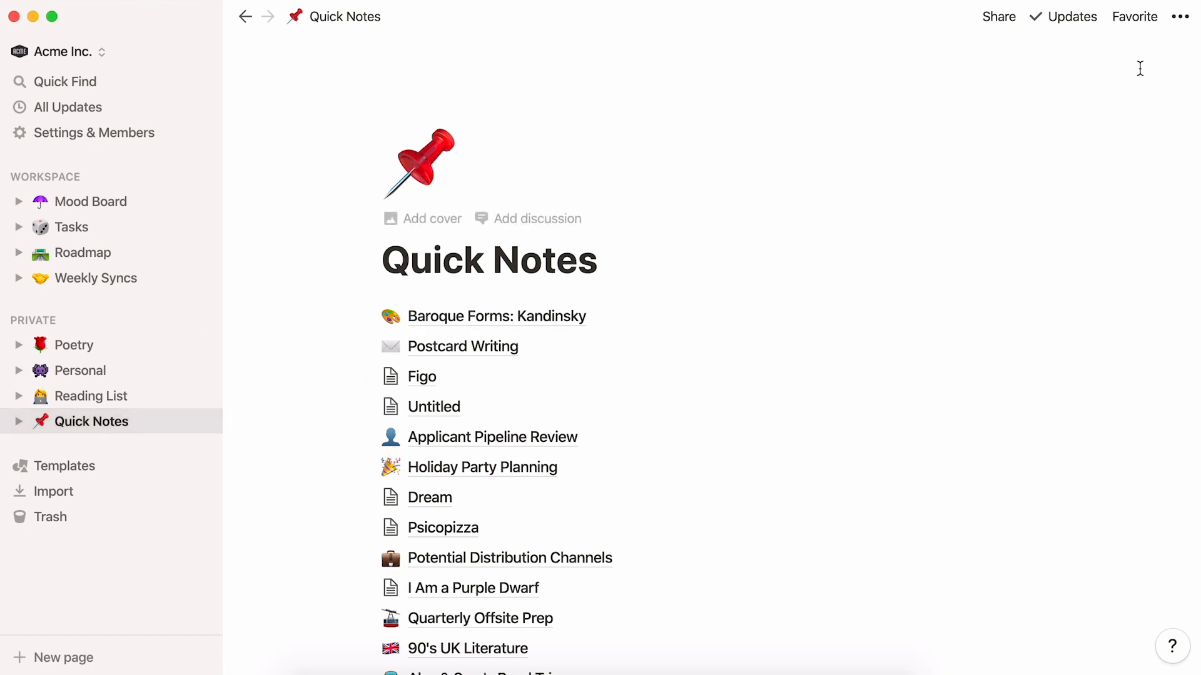
{"action": "mouse_move", "coordinate": [1134, 17]}
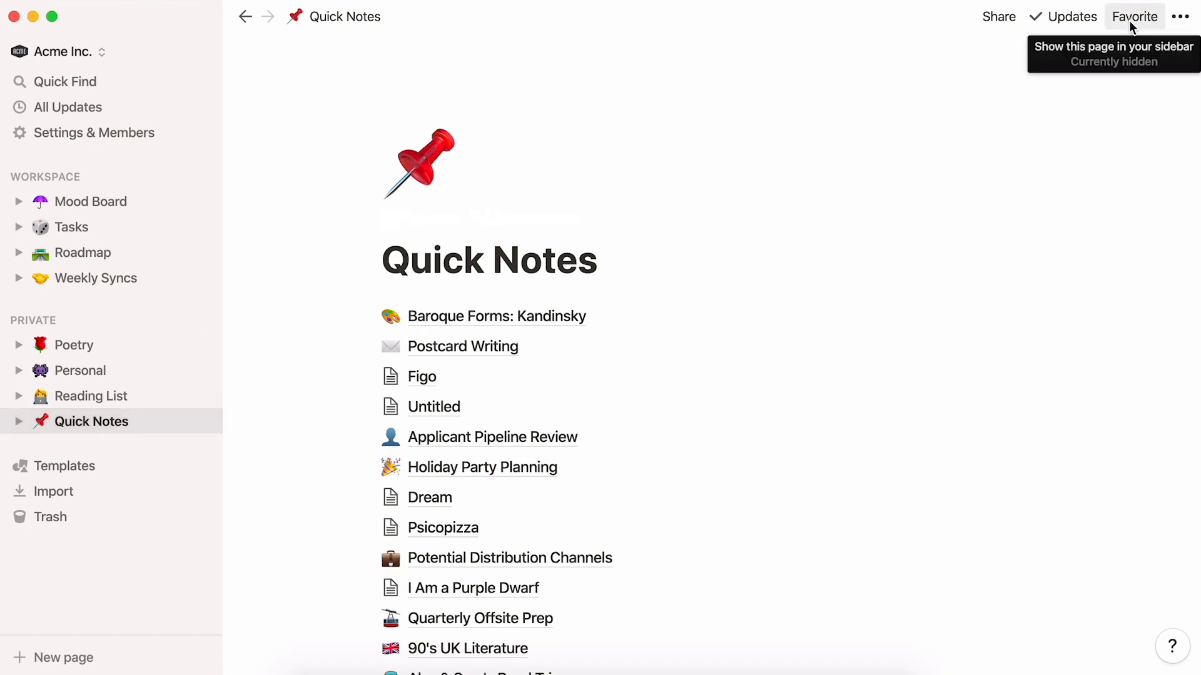
Step: Favorite Quick Notes, then favorite and unfavorite the Mood Board page
{"action": "left_click", "coordinate": [1133, 16]}
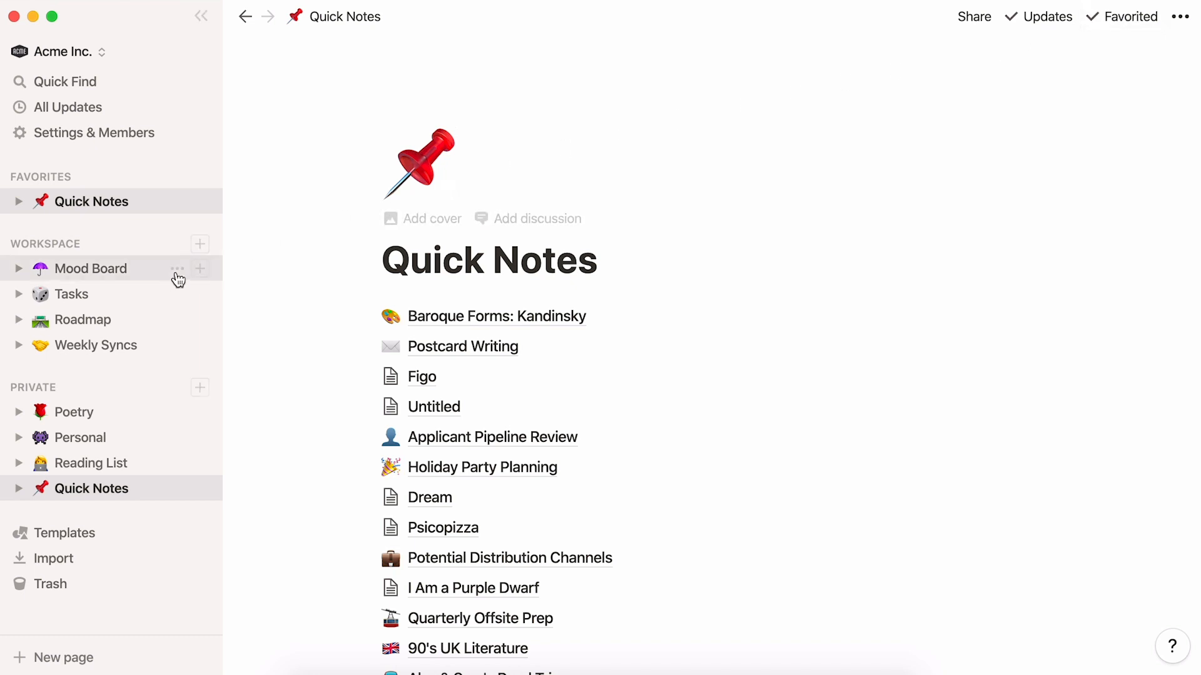
{"action": "left_click", "coordinate": [89, 269]}
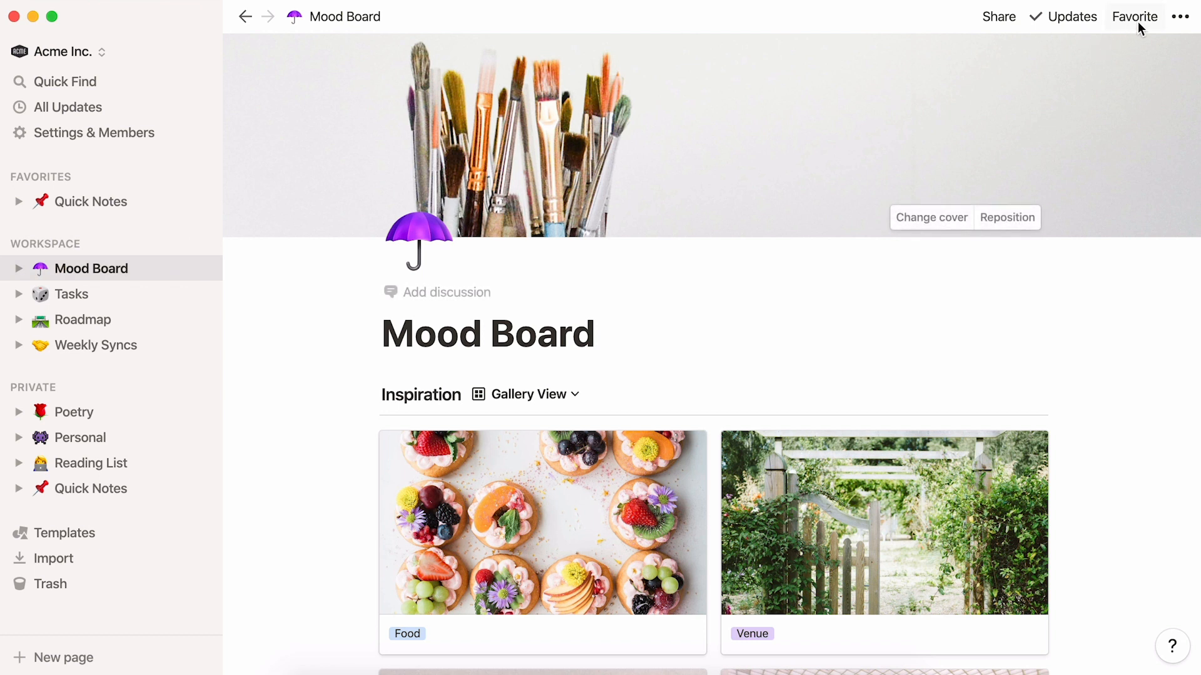
{"action": "left_click", "coordinate": [1134, 16]}
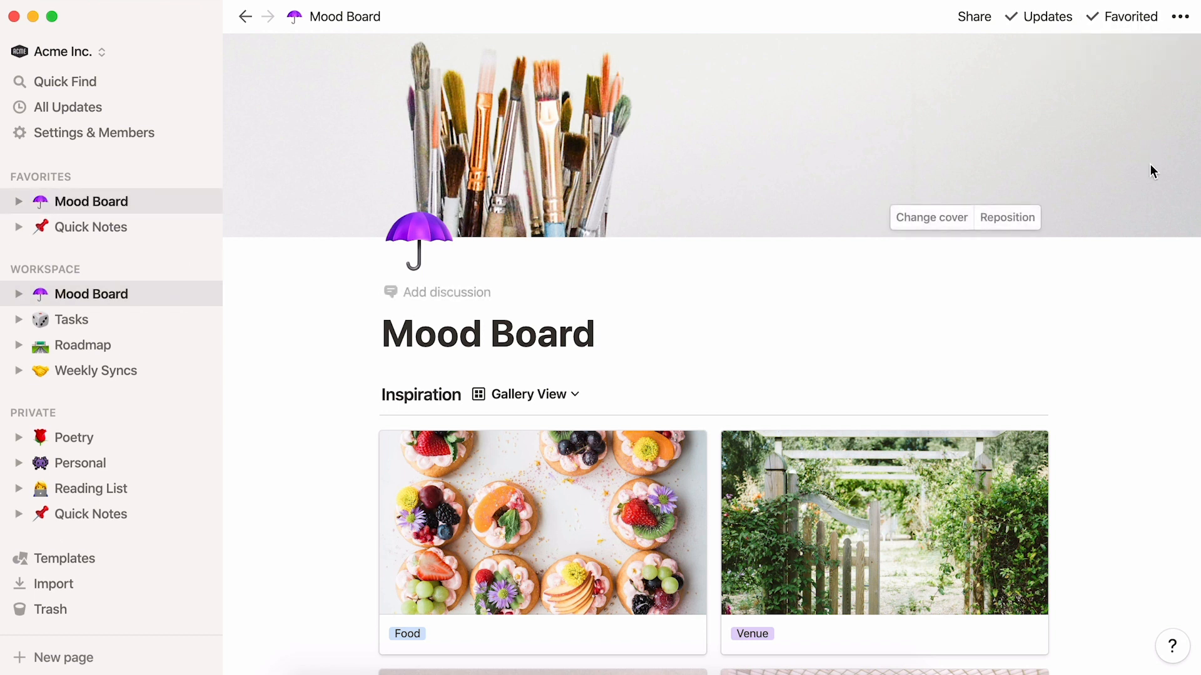
{"action": "mouse_move", "coordinate": [1128, 17]}
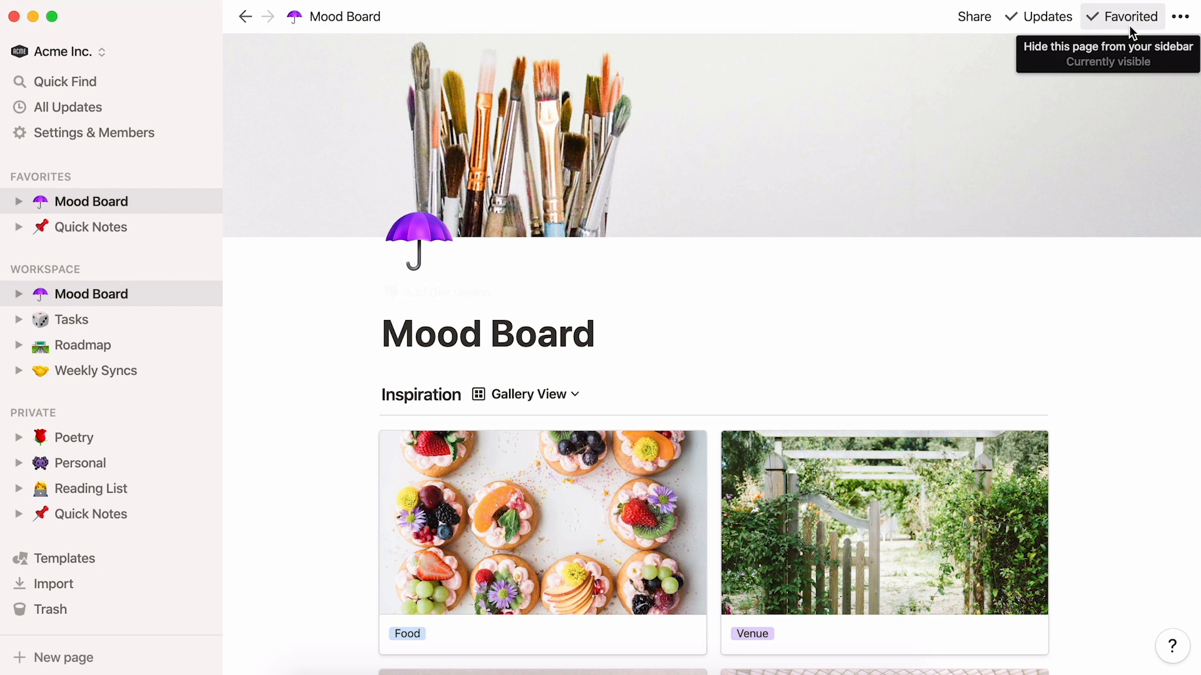
{"action": "left_click", "coordinate": [1129, 16]}
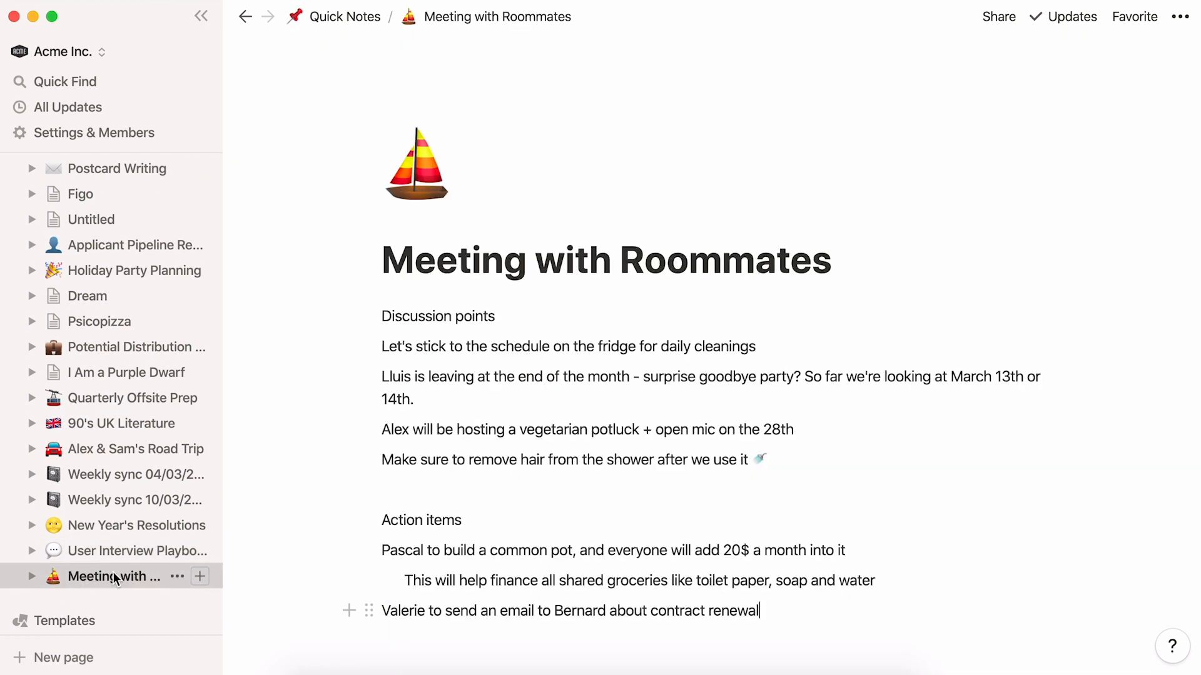
Step: Select the Discussion points line and show its block-type conversion options
{"action": "double_click", "coordinate": [437, 316]}
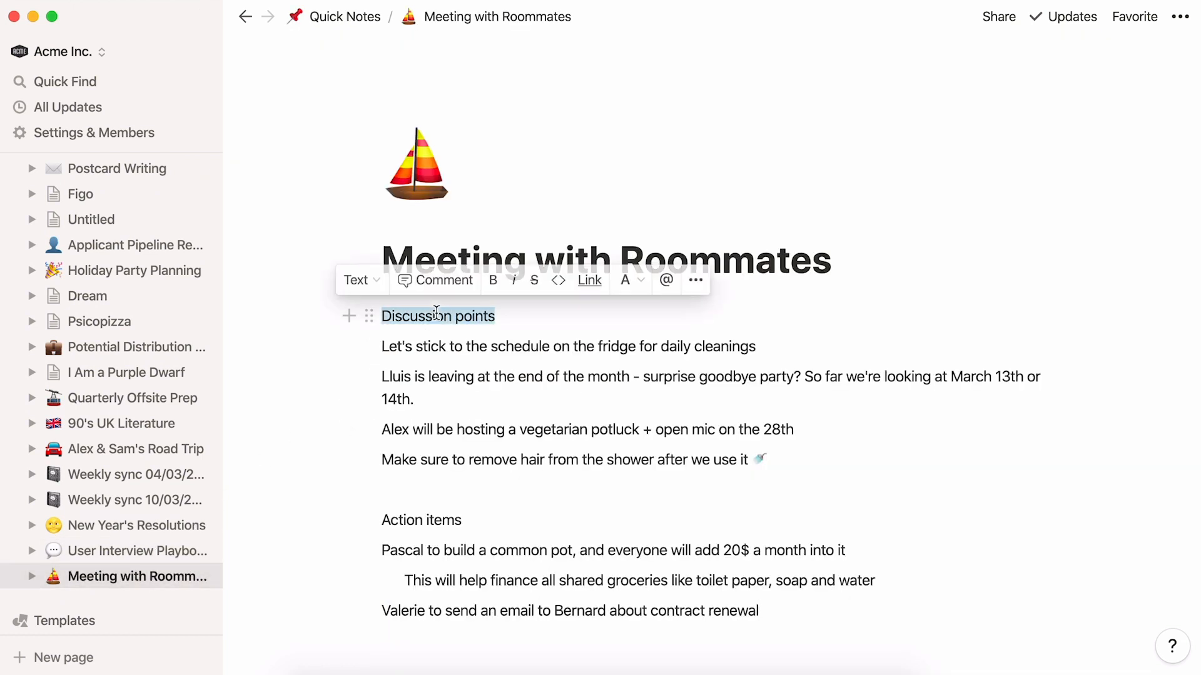
{"action": "left_click", "coordinate": [357, 280]}
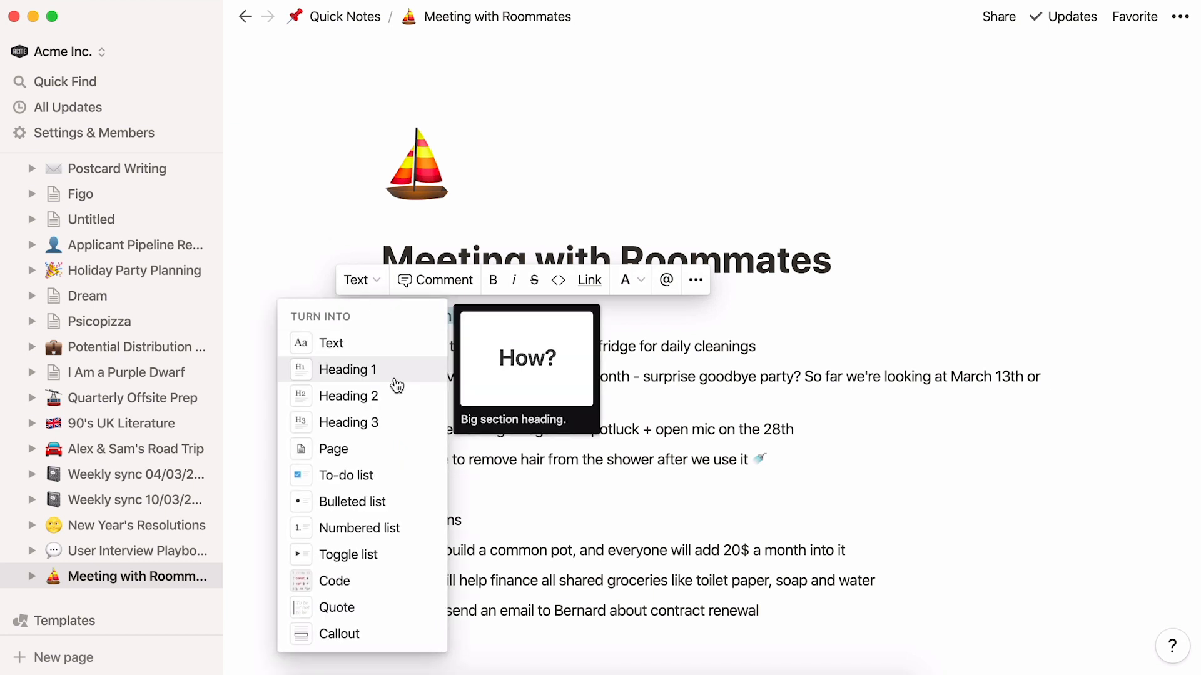
{"action": "mouse_move", "coordinate": [398, 422]}
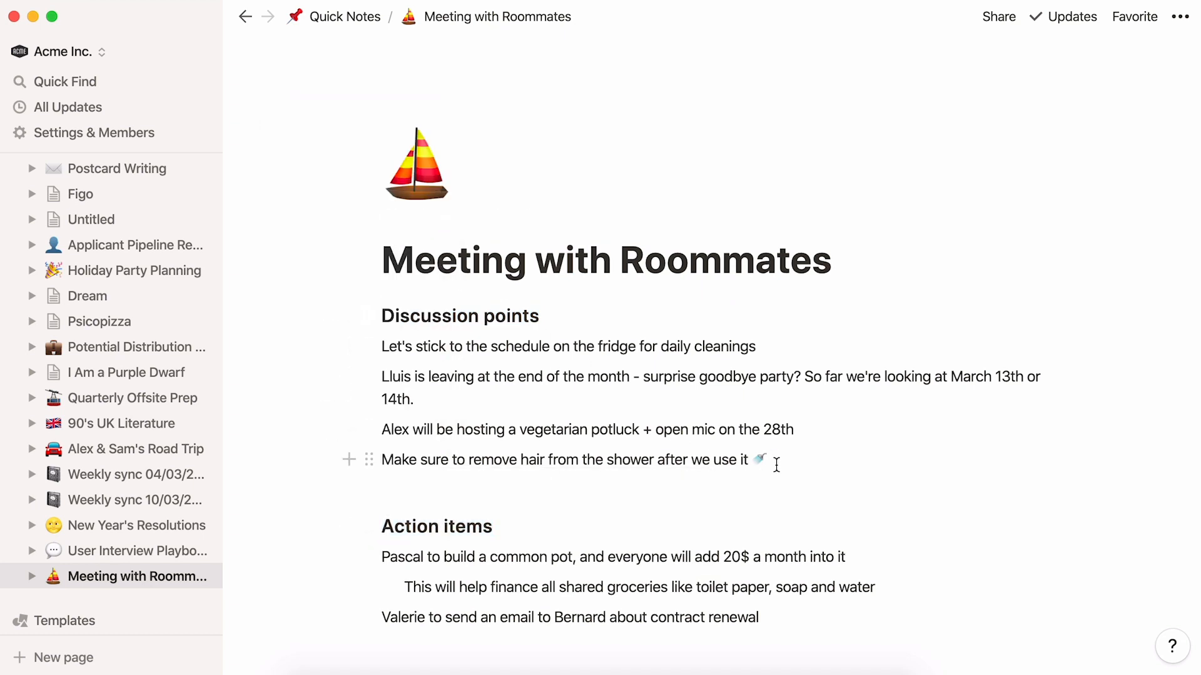
Step: Turn the discussion points into bullets and the action items into to-do checkboxes
{"action": "left_click", "coordinate": [368, 458]}
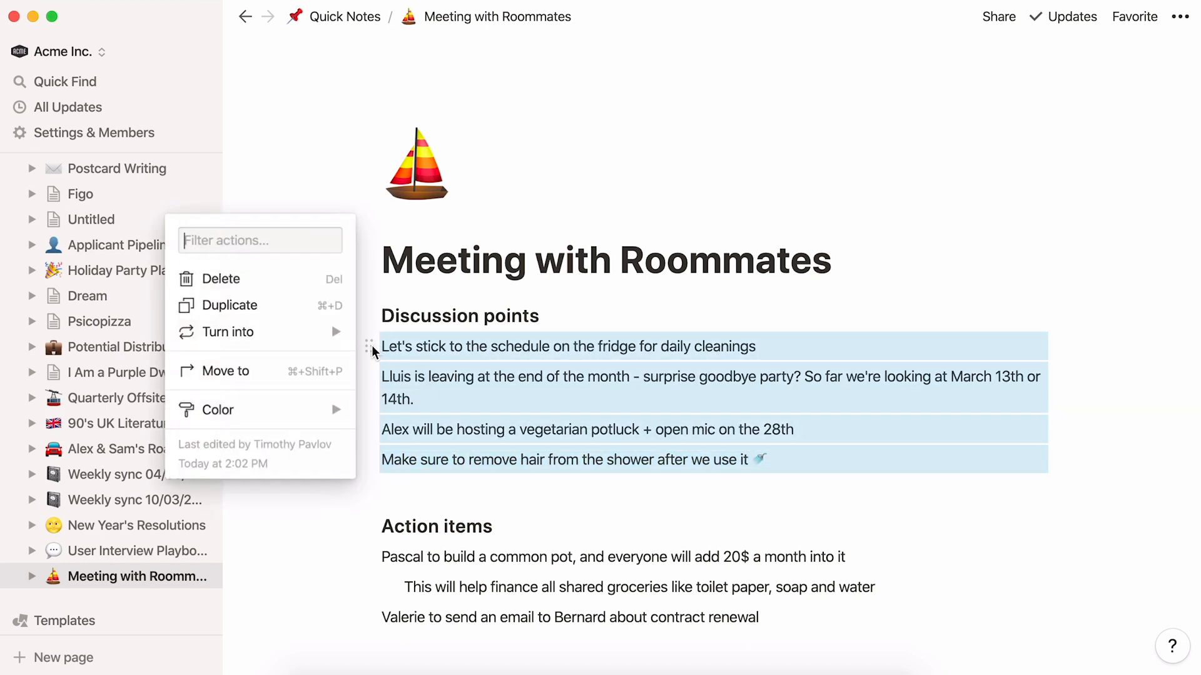
{"action": "left_click", "coordinate": [227, 331]}
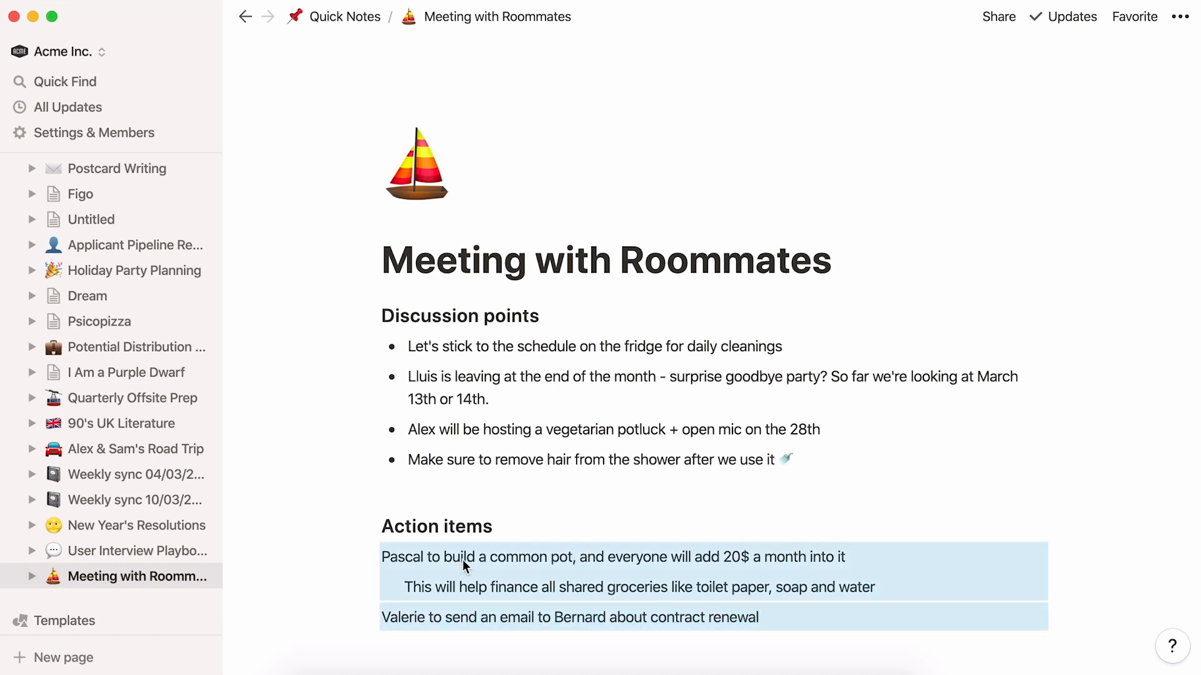
{"action": "left_click", "coordinate": [228, 522]}
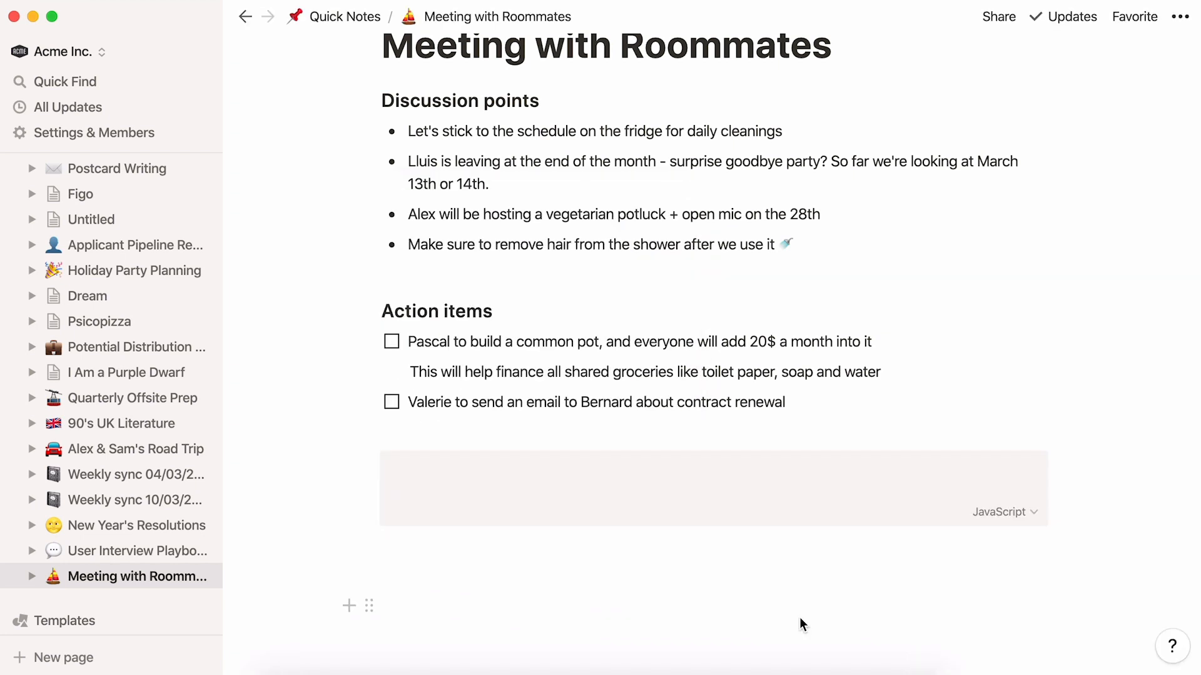
{"action": "scroll", "scroll_direction": "down", "scroll_amount": 3}
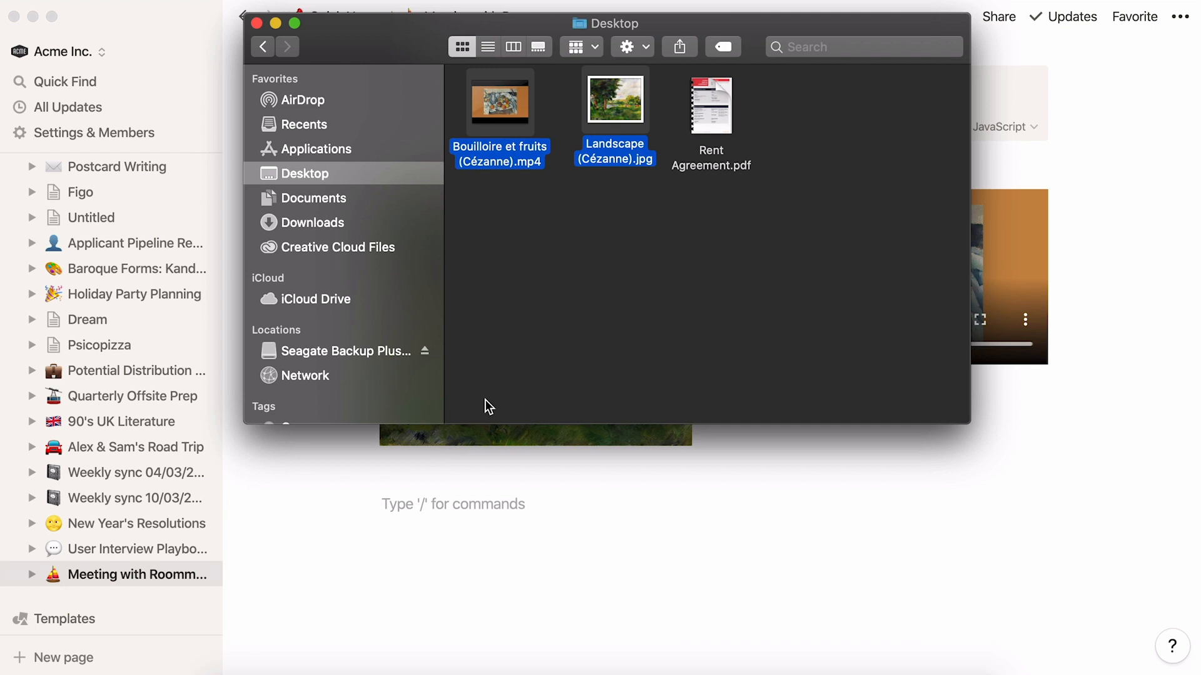
Step: Attach Rent Agreement.pdf from Finder to the roommates note, then return to Quick Notes
{"action": "left_click", "coordinate": [710, 105]}
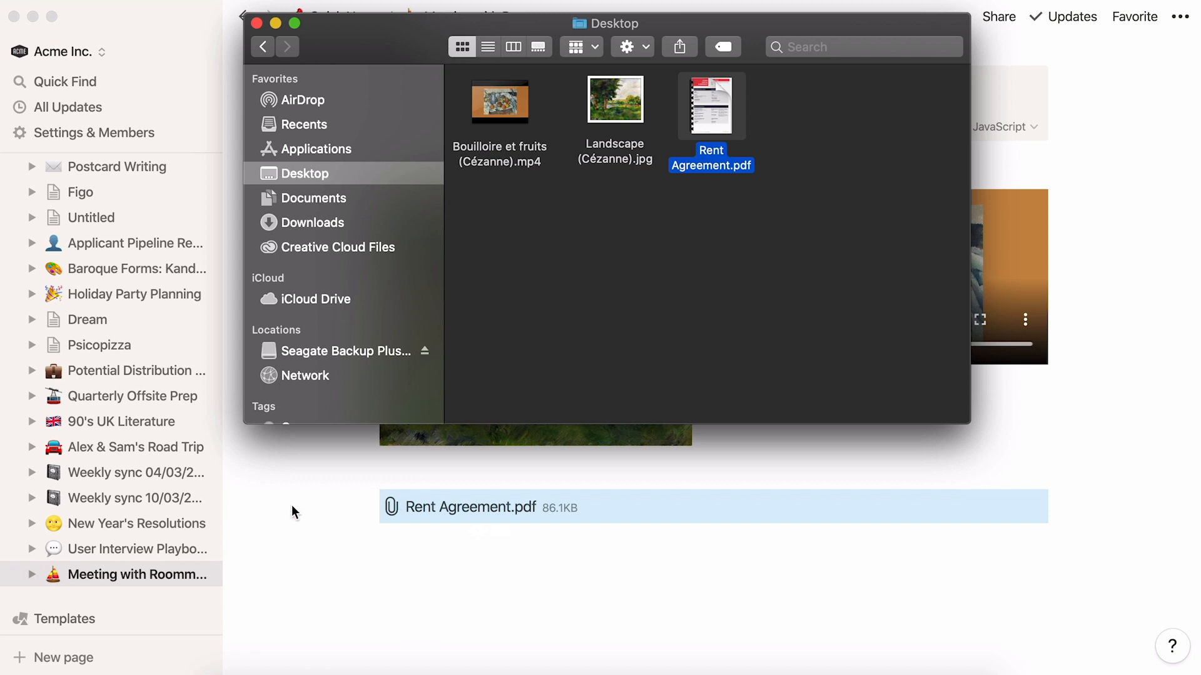
{"action": "left_click", "coordinate": [257, 24]}
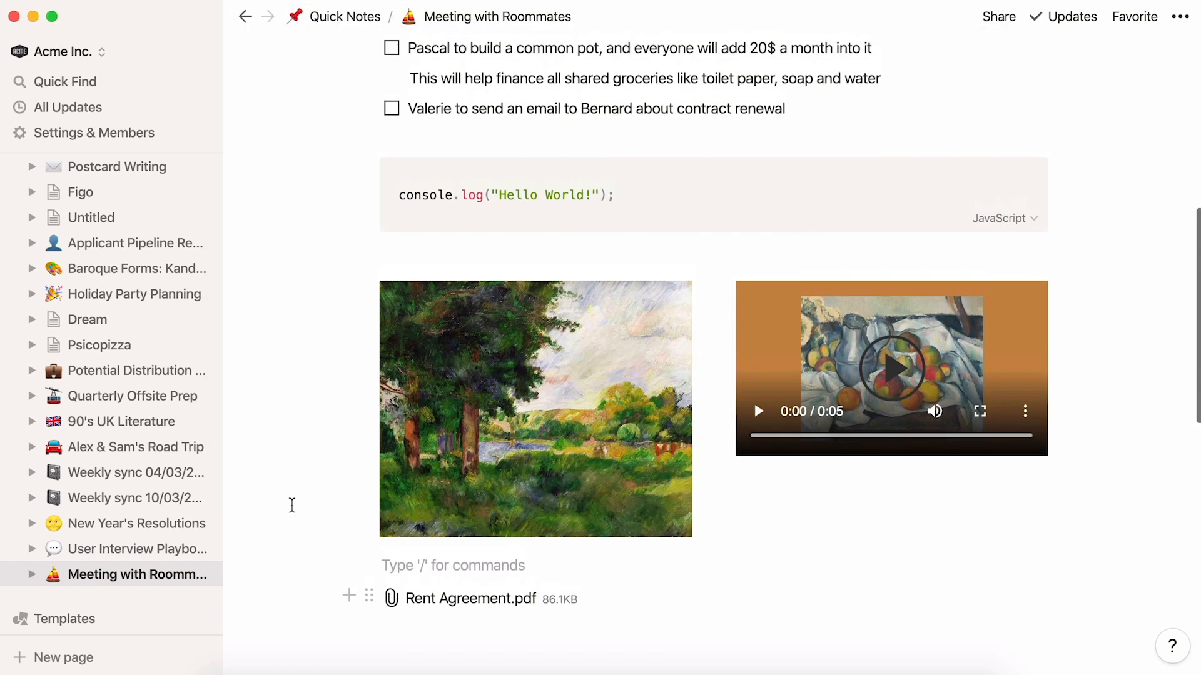
{"action": "scroll", "scroll_direction": "up", "scroll_amount": 3}
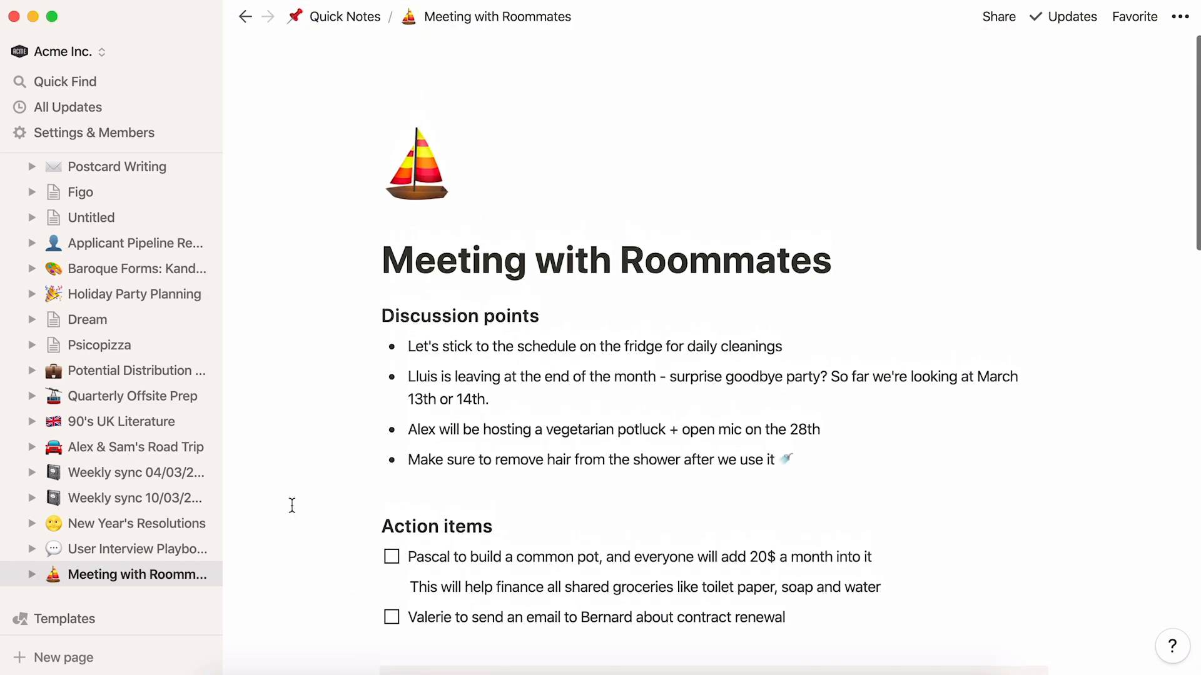
{"action": "left_click", "coordinate": [345, 16]}
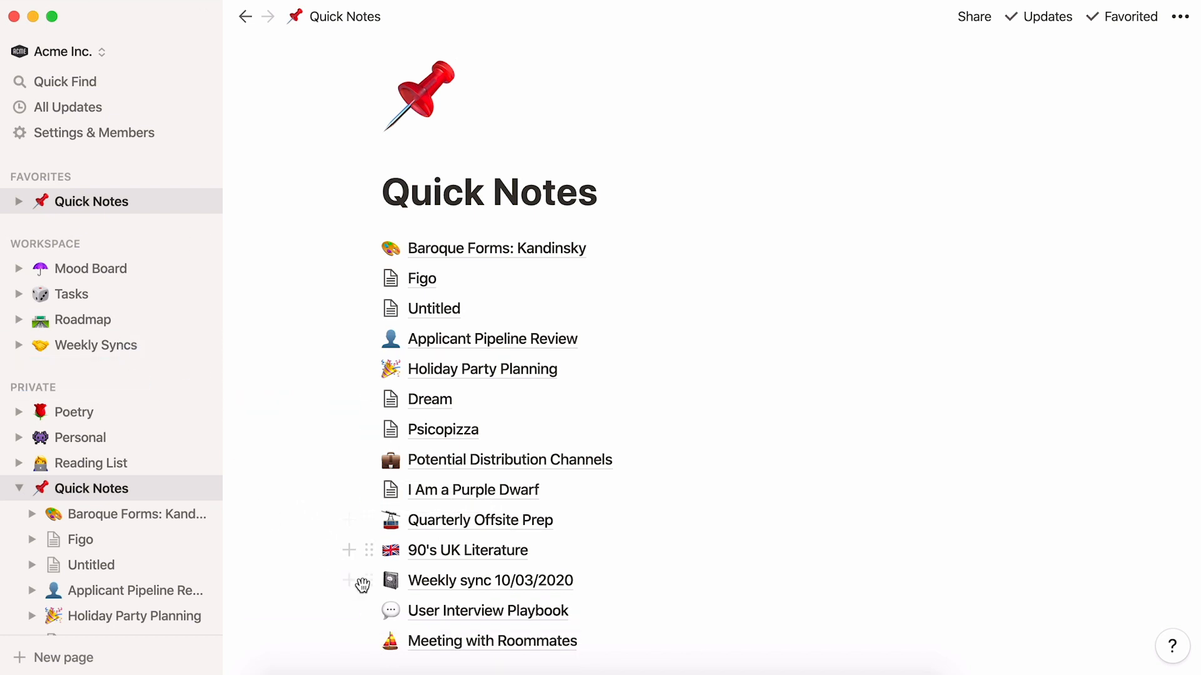
Step: Move the poem pages, including I Am a Purple Dwarf, from Quick Notes under Poetry
{"action": "left_click", "coordinate": [96, 345]}
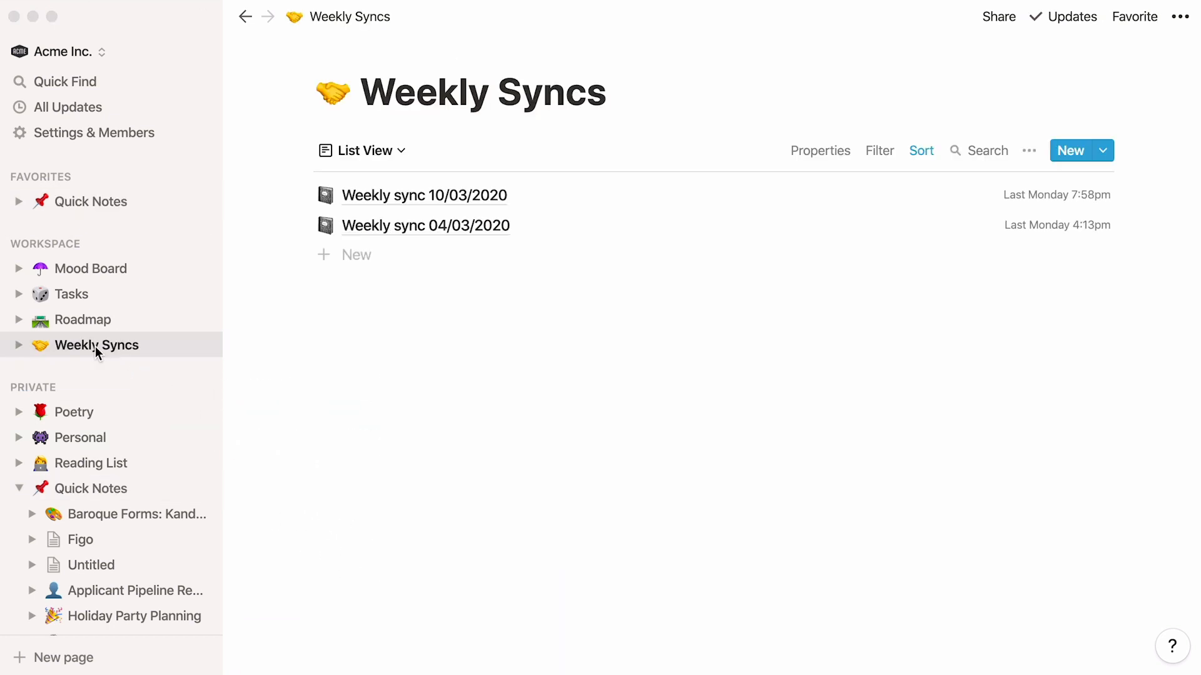
{"action": "mouse_move", "coordinate": [97, 208]}
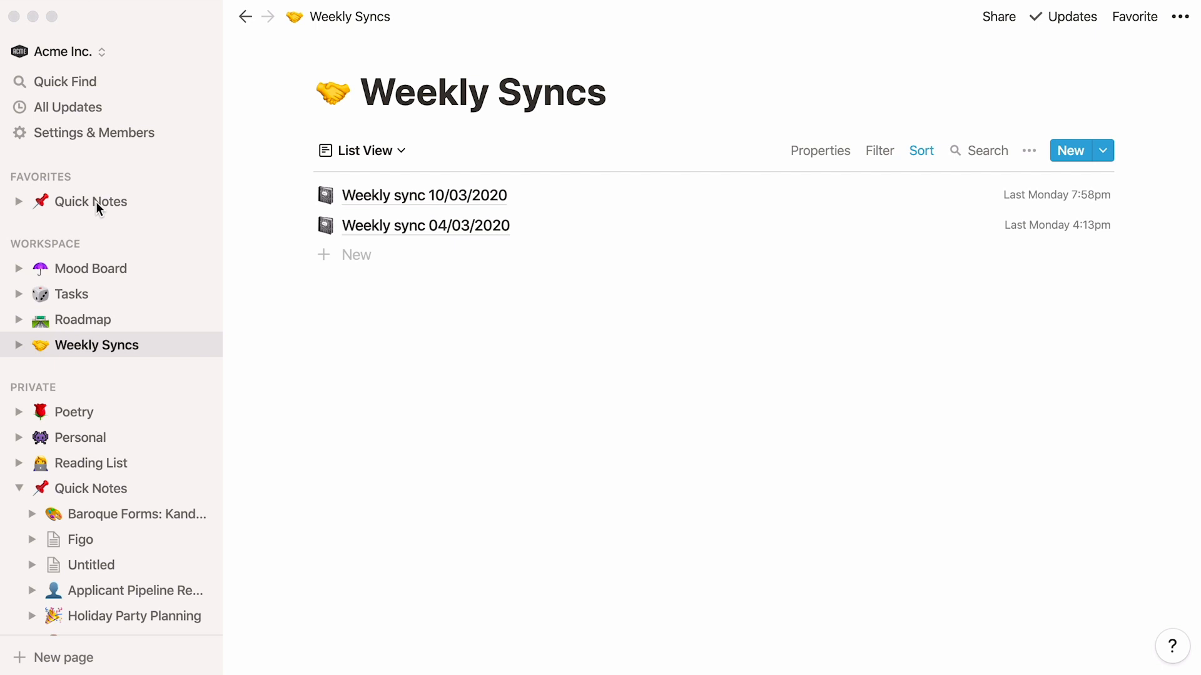
{"action": "left_click", "coordinate": [90, 202]}
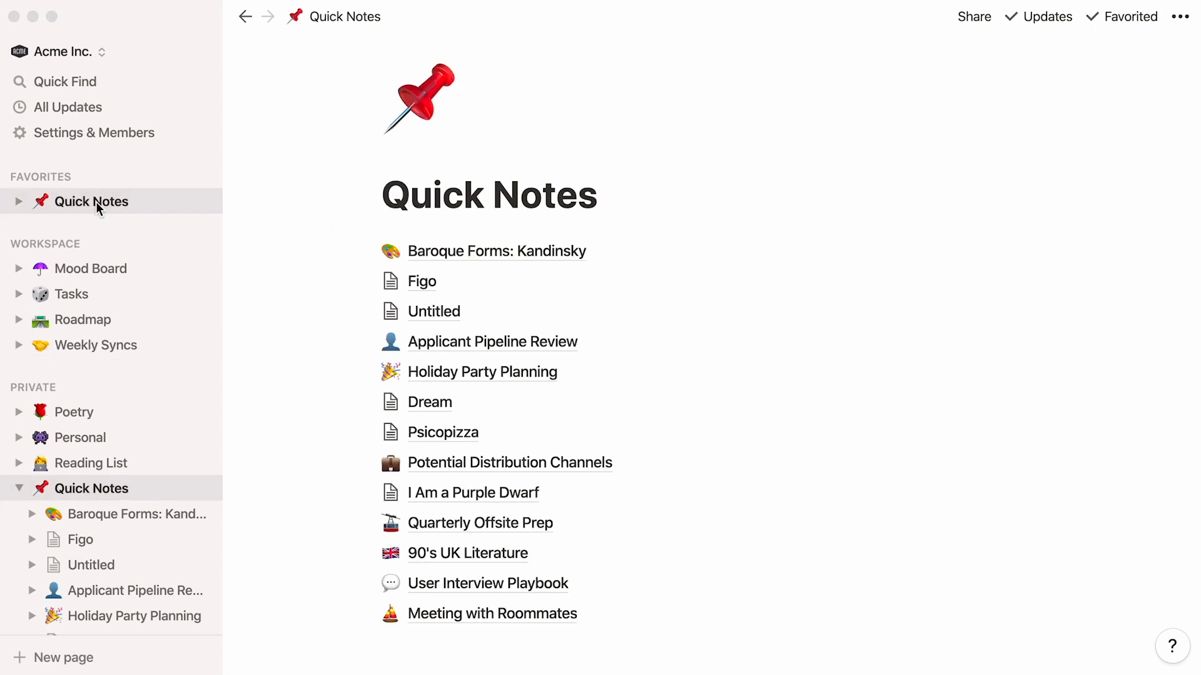
{"action": "mouse_move", "coordinate": [421, 279]}
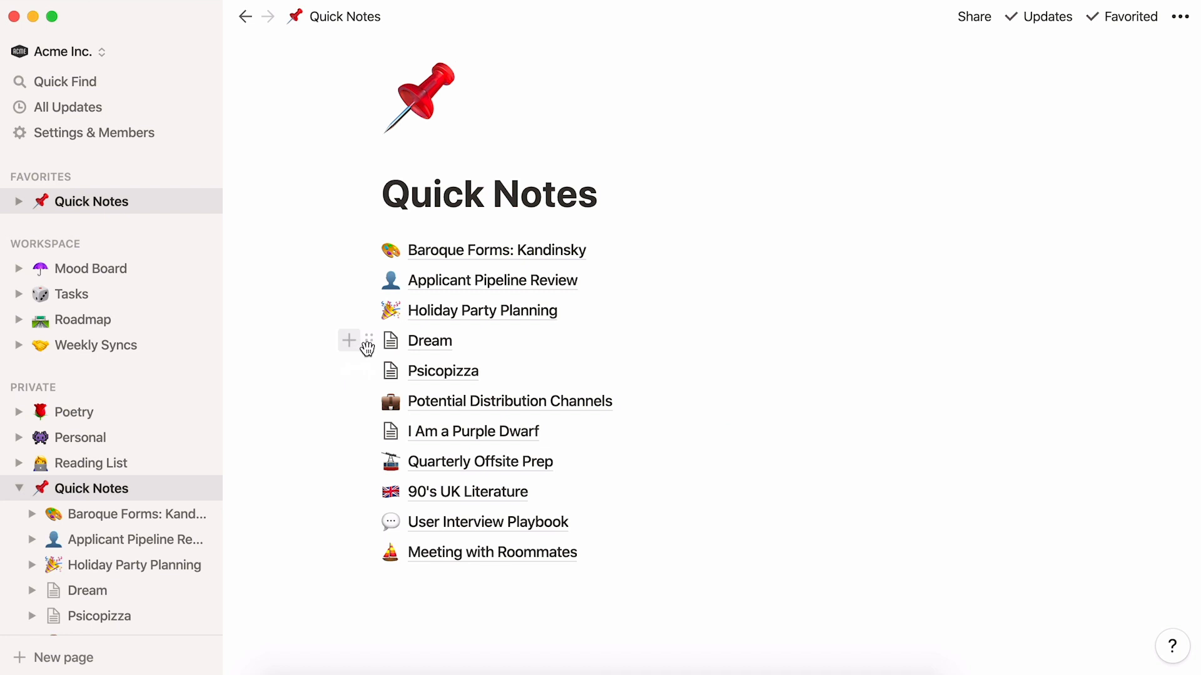
{"action": "mouse_move", "coordinate": [367, 341]}
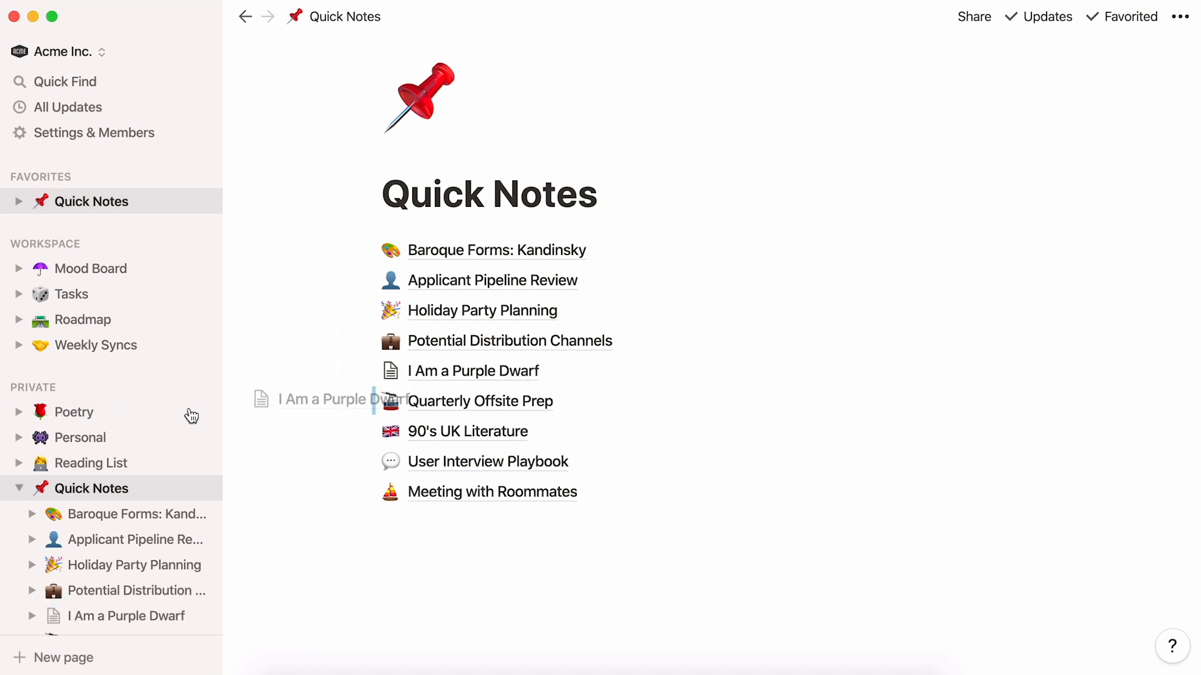
{"action": "left_click", "coordinate": [74, 412]}
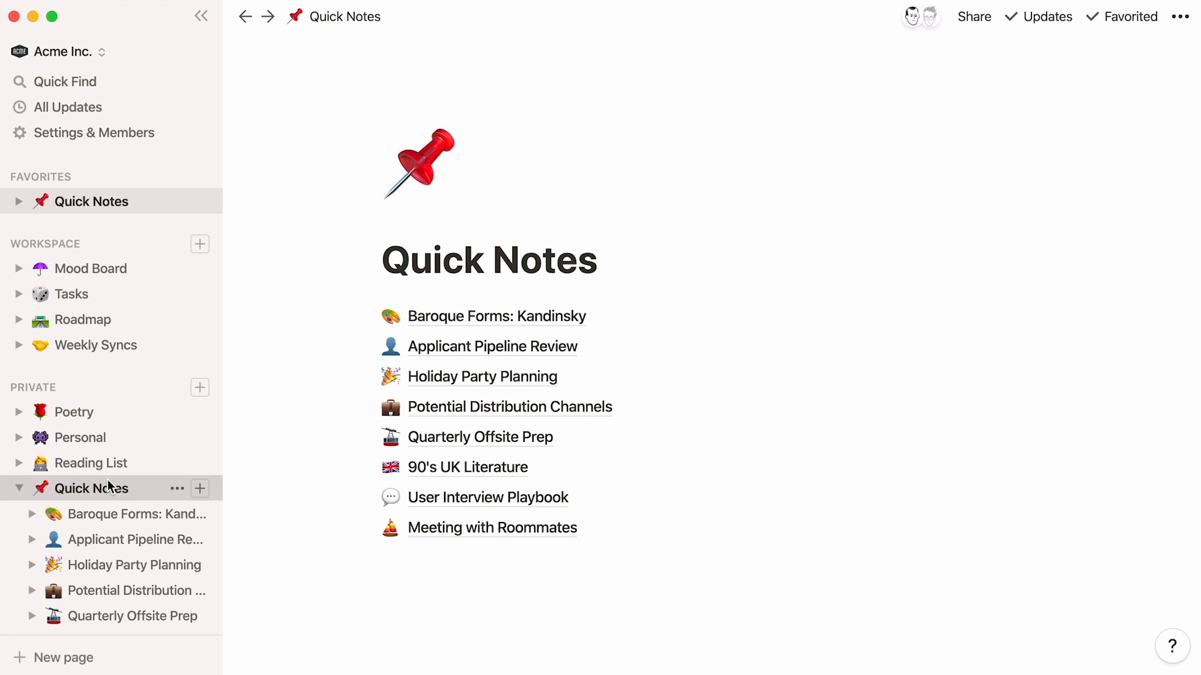
{"action": "mouse_move", "coordinate": [119, 463]}
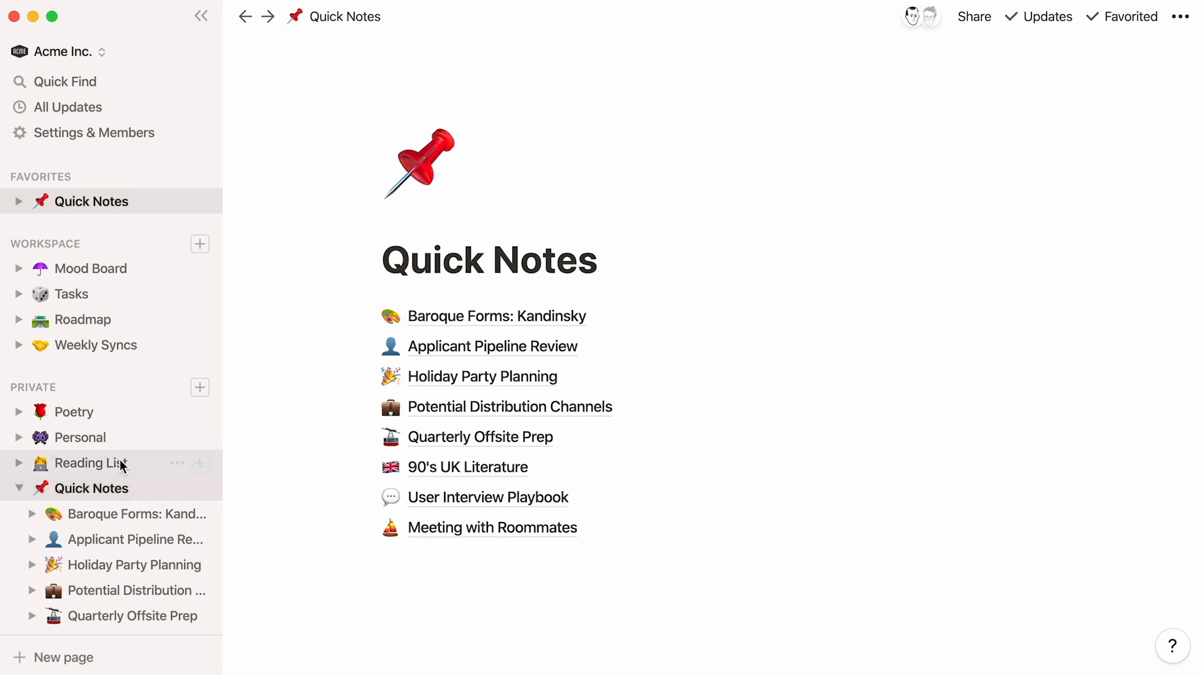
{"action": "left_click", "coordinate": [79, 437]}
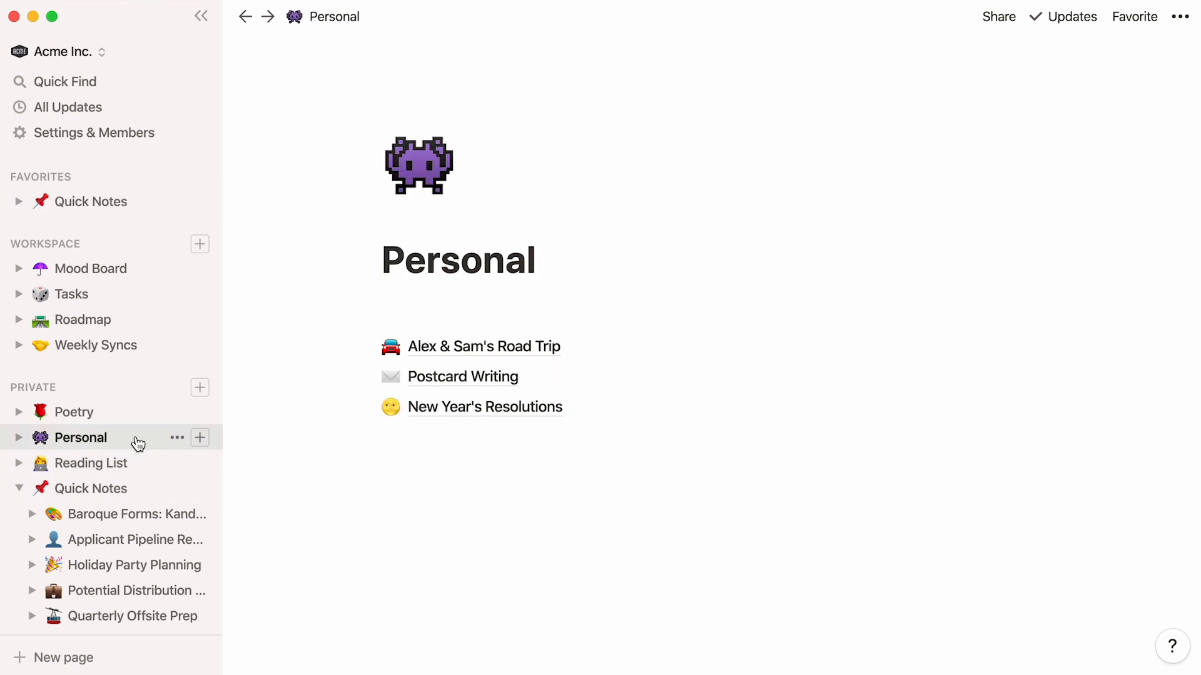
{"action": "mouse_move", "coordinate": [146, 422]}
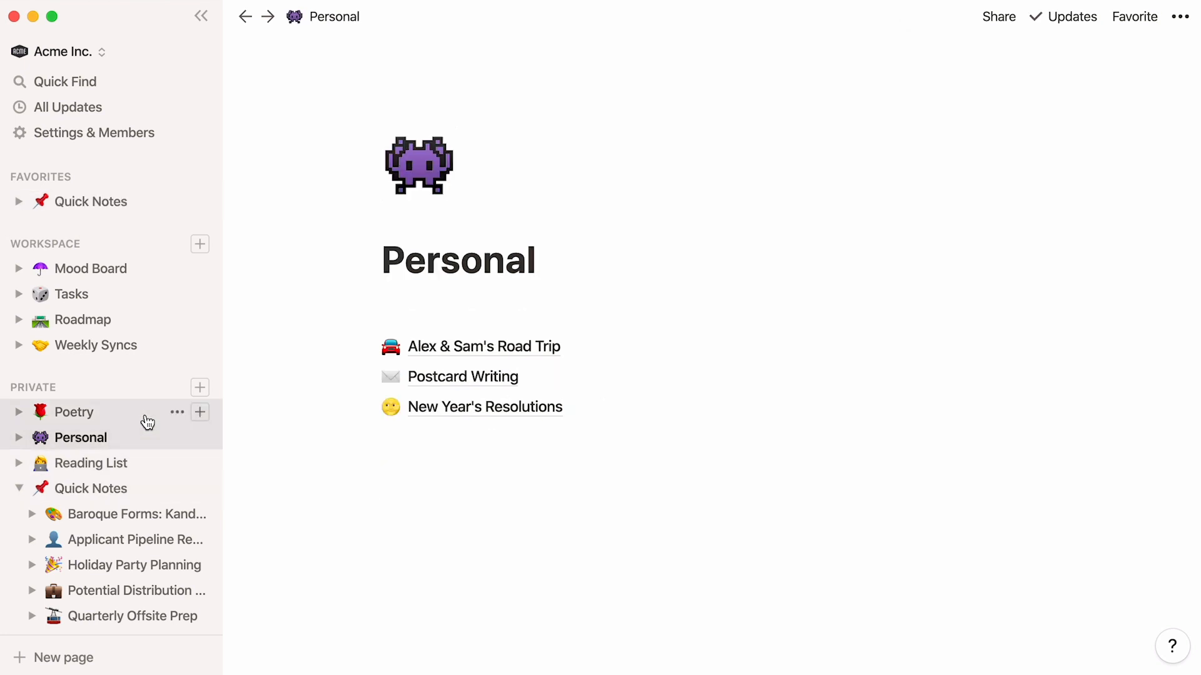
{"action": "left_click", "coordinate": [74, 412]}
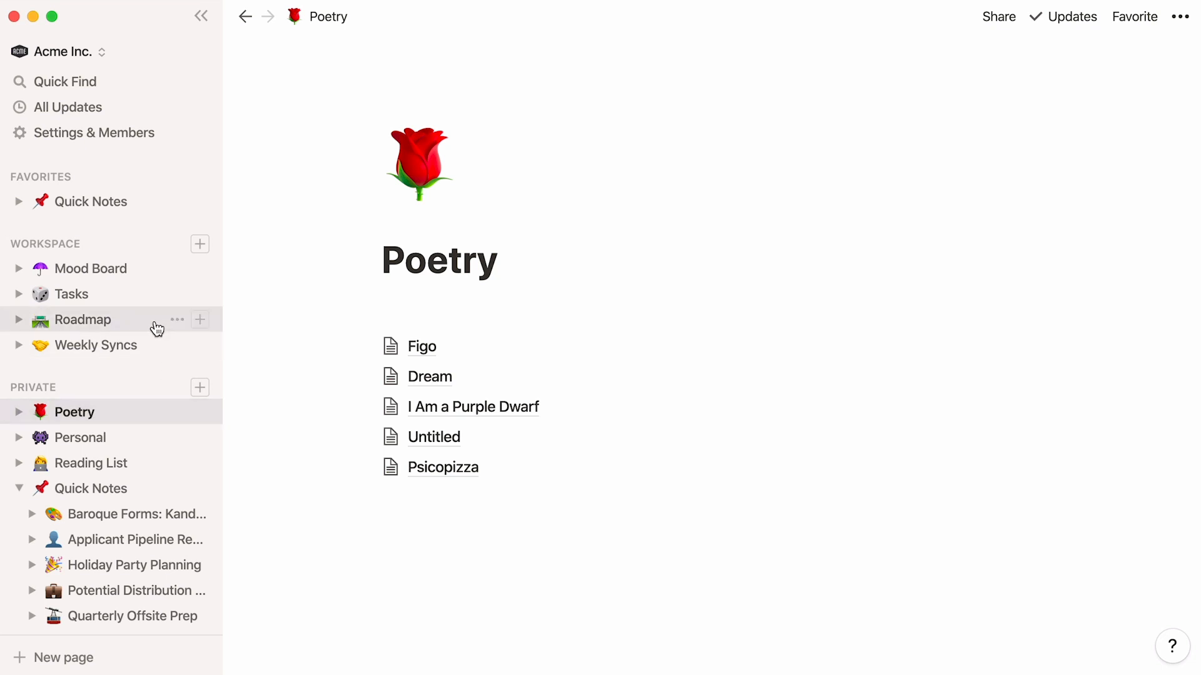
{"action": "left_click", "coordinate": [82, 320]}
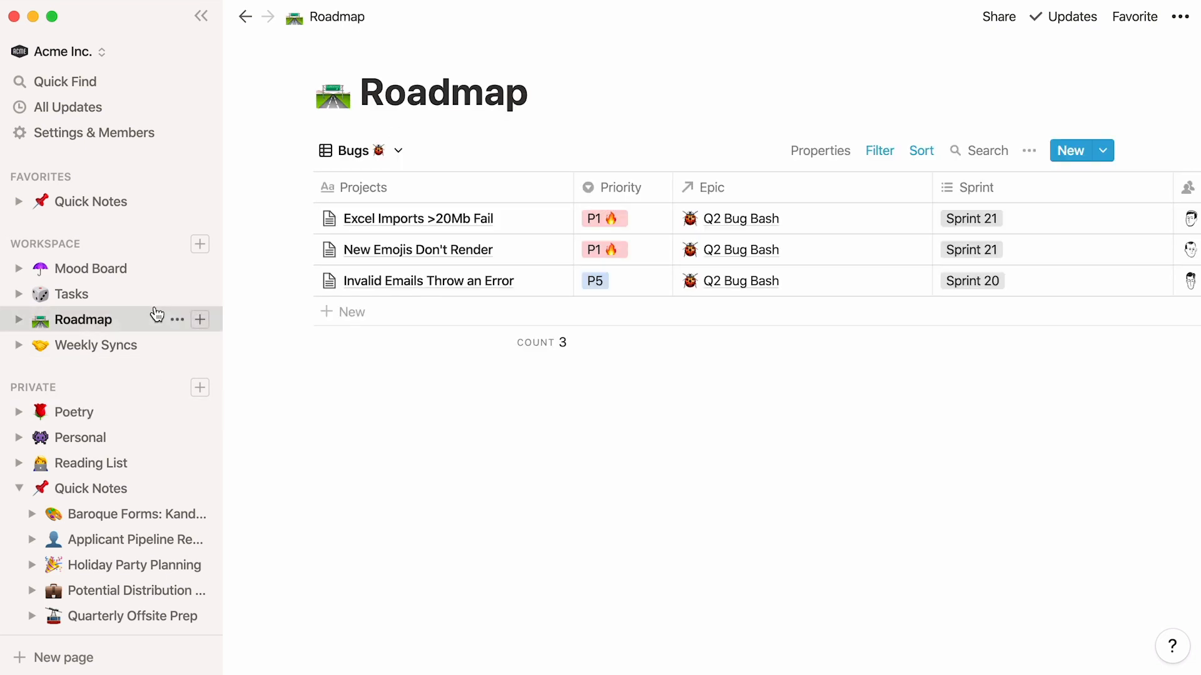
{"action": "left_click", "coordinate": [90, 201]}
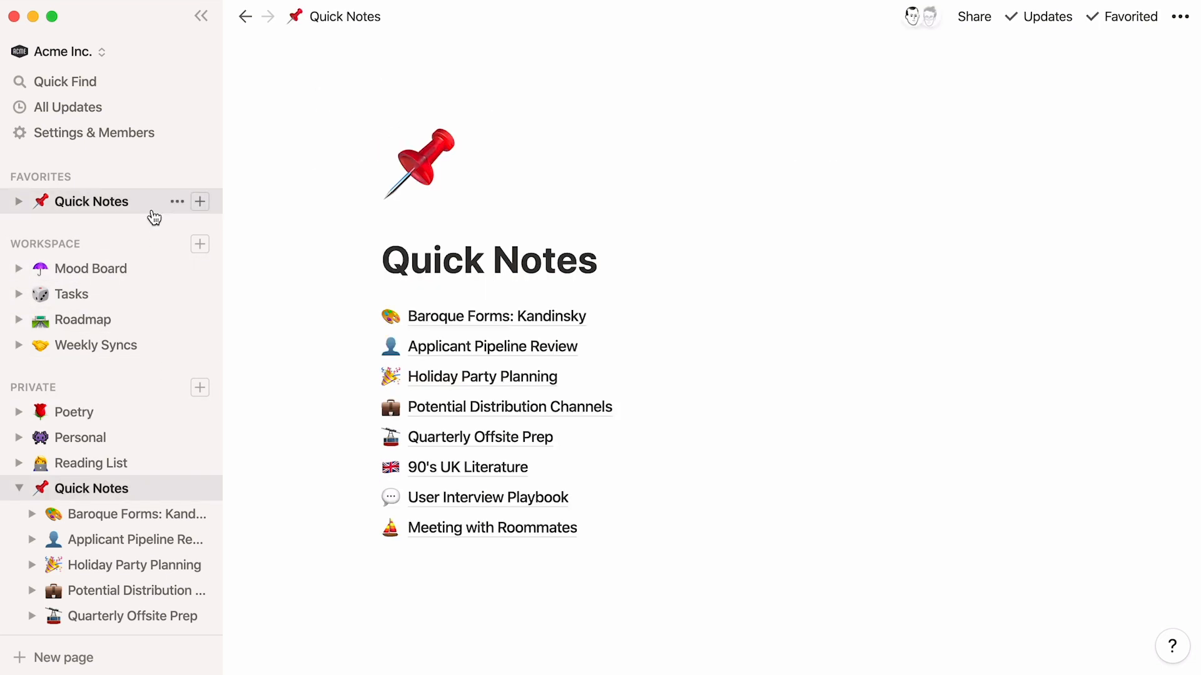